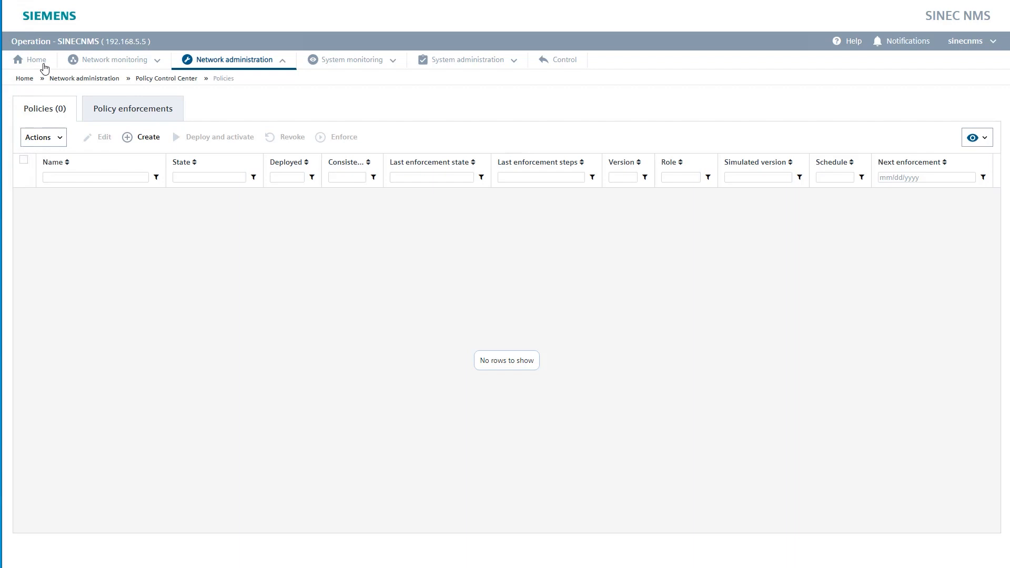
From the policy overview, draft a new 'Default BackUp' policy assigned the Super Admin role
{"action": "left_click", "coordinate": [30, 60]}
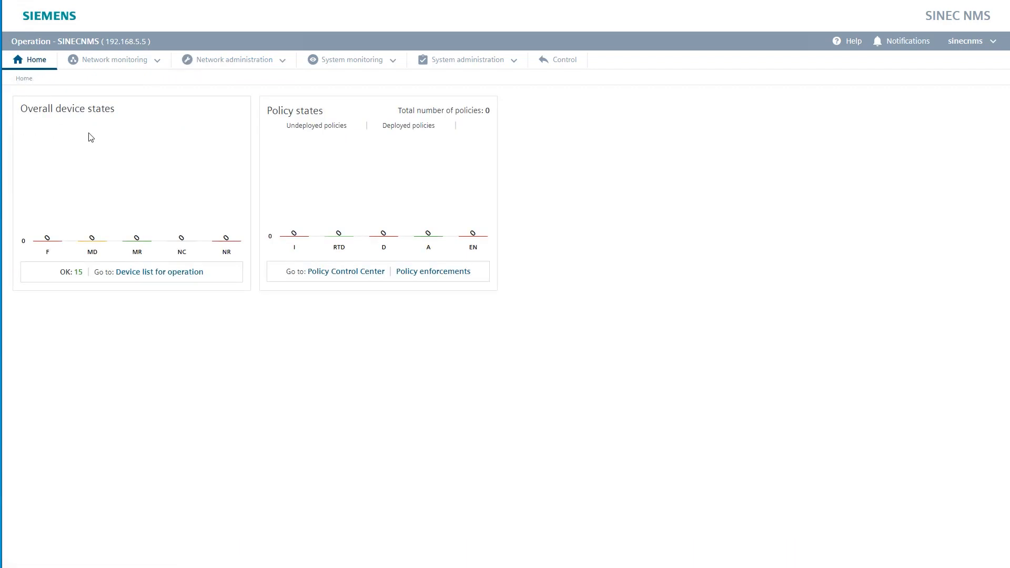
{"action": "mouse_move", "coordinate": [118, 139]}
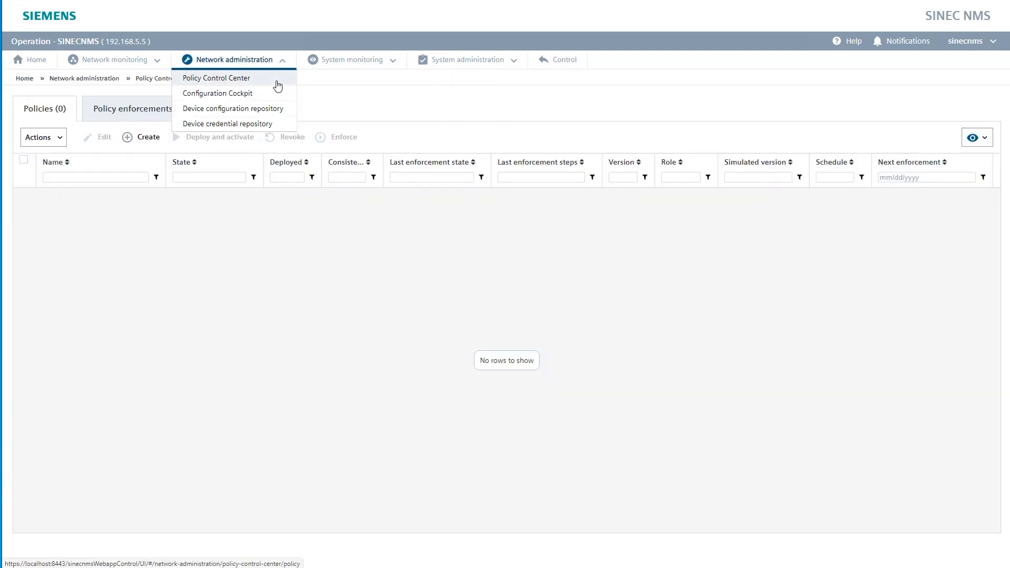
{"action": "left_click", "coordinate": [217, 78]}
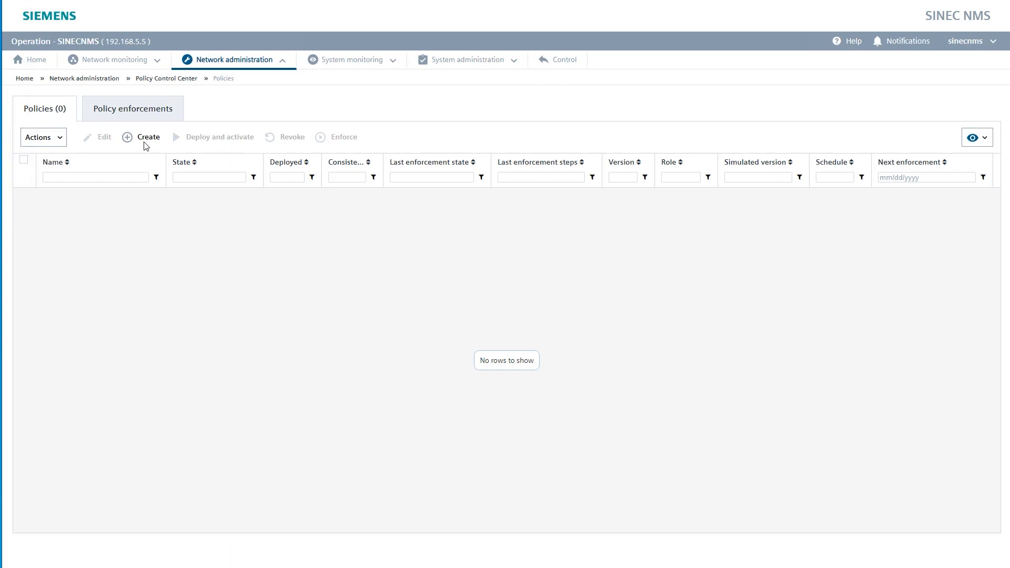
{"action": "mouse_move", "coordinate": [145, 146]}
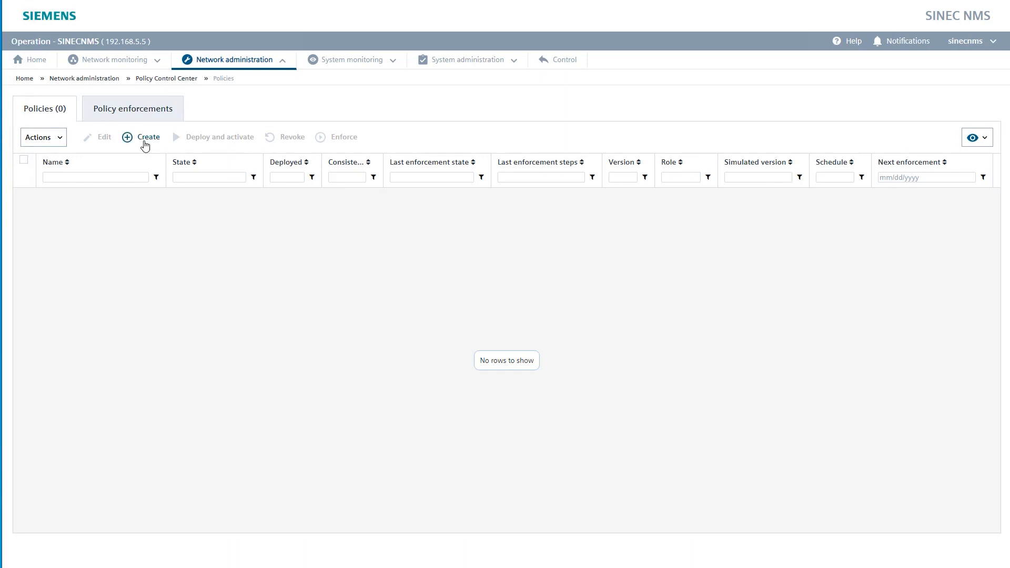
{"action": "left_click", "coordinate": [149, 137]}
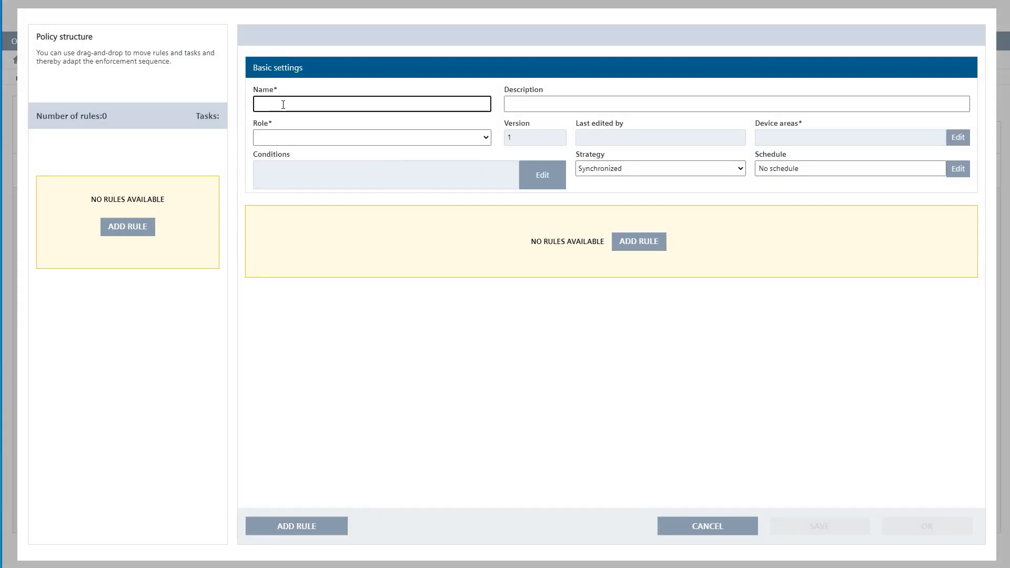
{"action": "type", "text": "Default"}
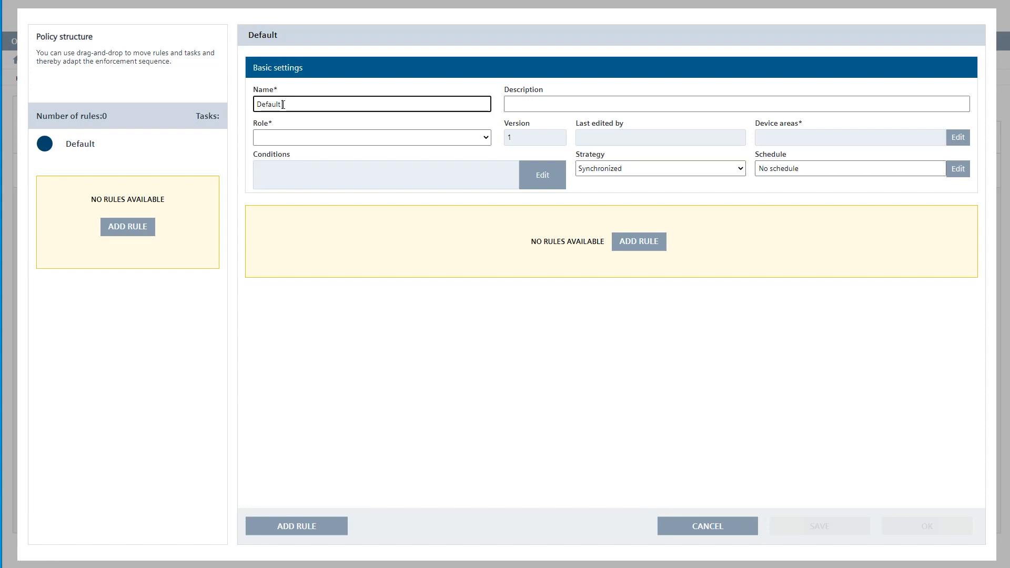
{"action": "type", "text": "BackU"}
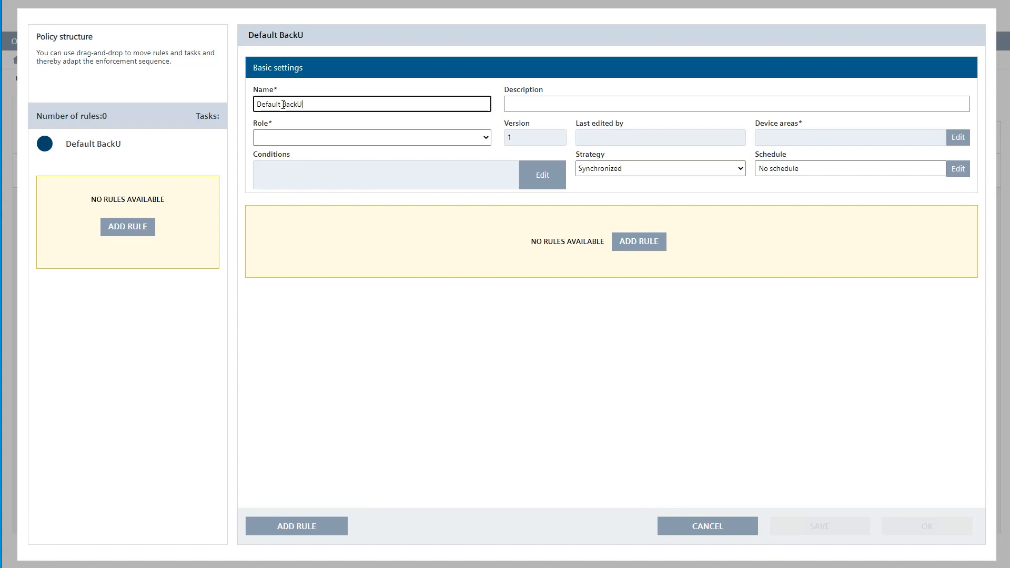
{"action": "type", "text": "p"}
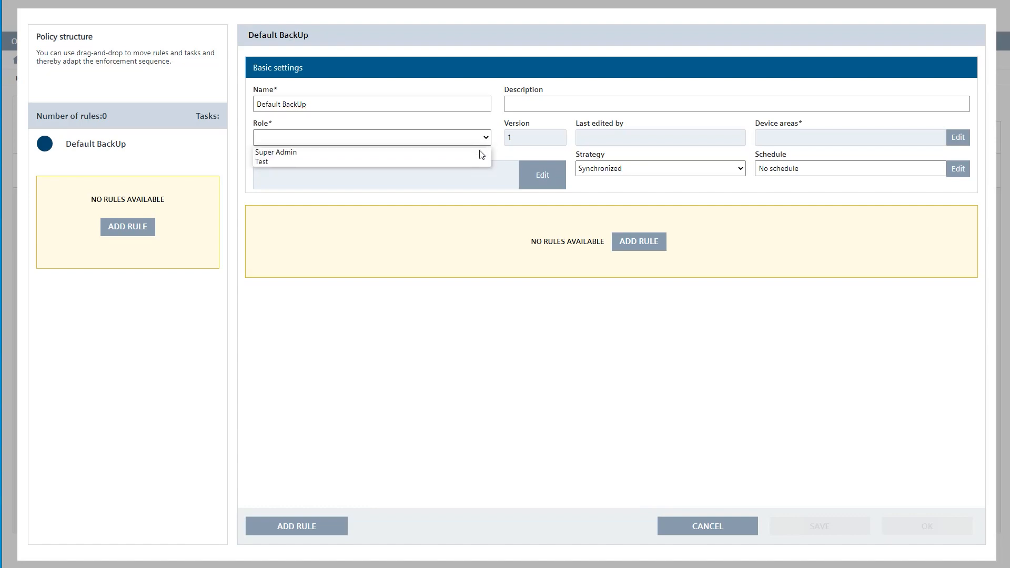
{"action": "left_click", "coordinate": [275, 152]}
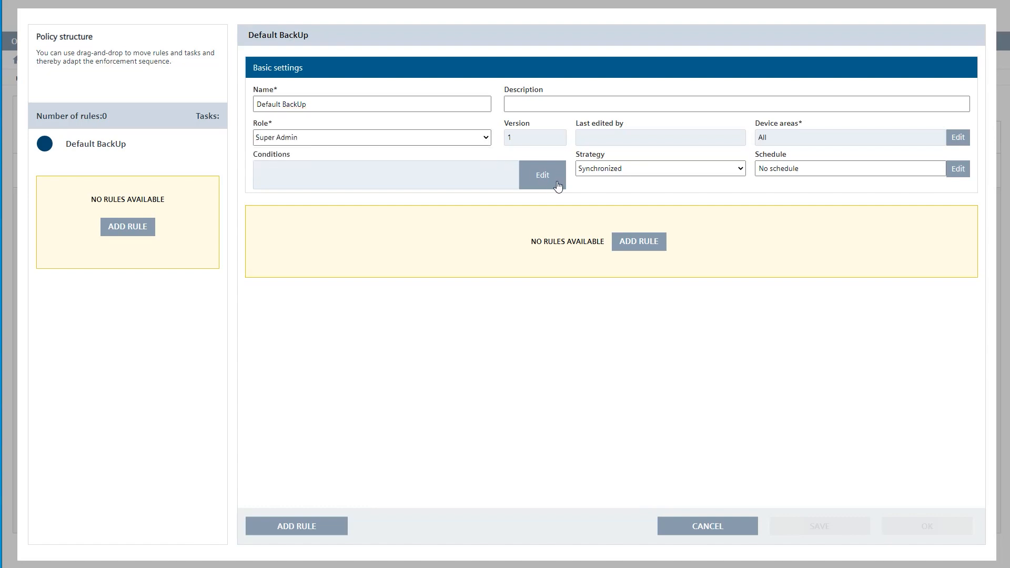
Add the policy condition DEVICE_TYPE CONTAINS 'scalance x'
{"action": "left_click", "coordinate": [542, 174]}
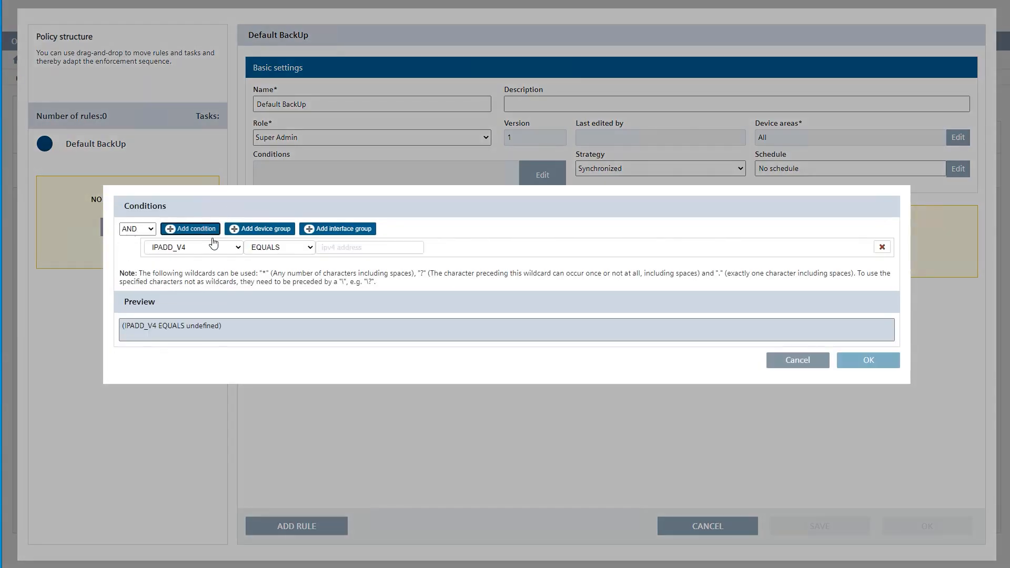
{"action": "left_click", "coordinate": [192, 247]}
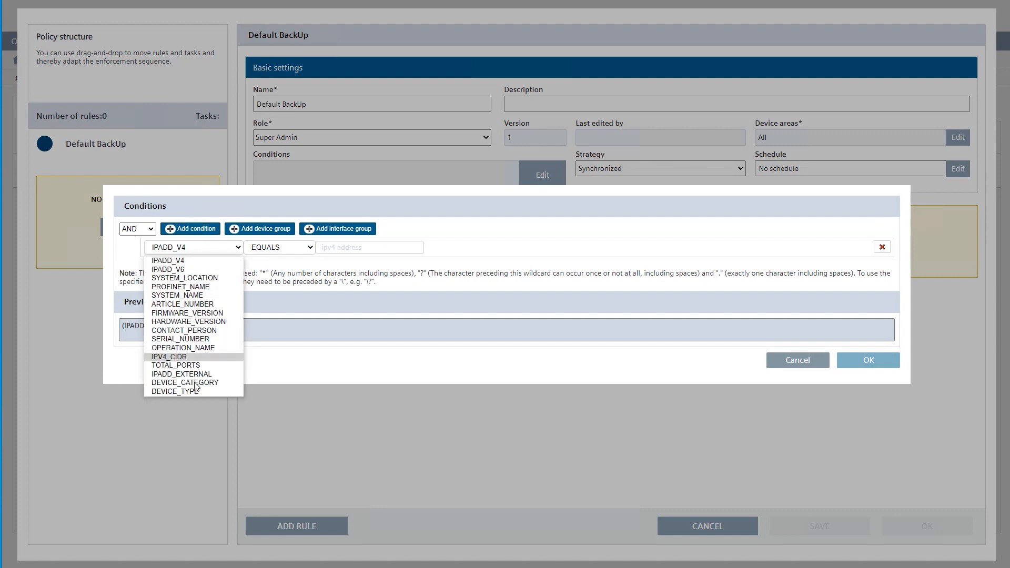
{"action": "left_click", "coordinate": [171, 391]}
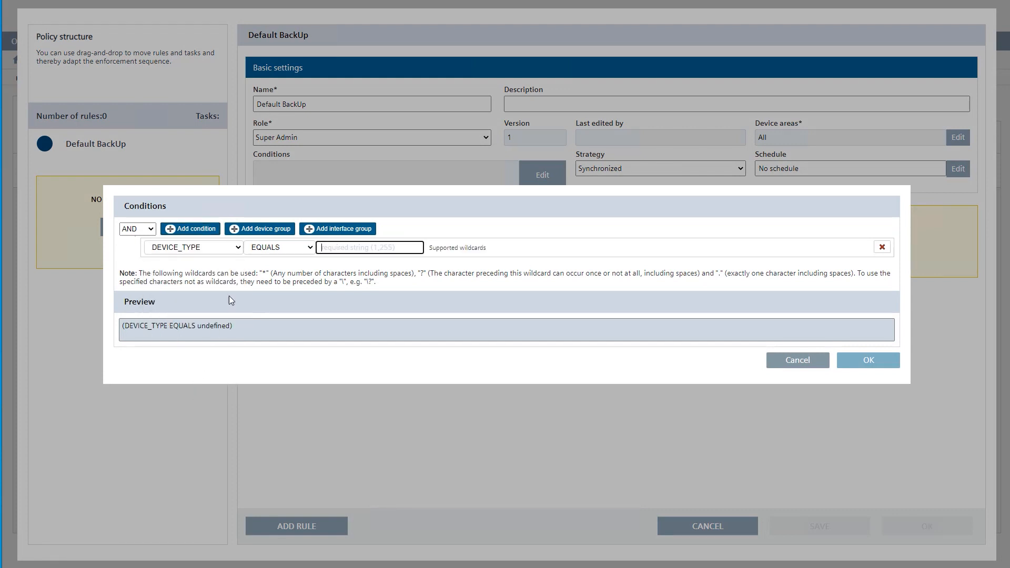
{"action": "left_click", "coordinate": [279, 246]}
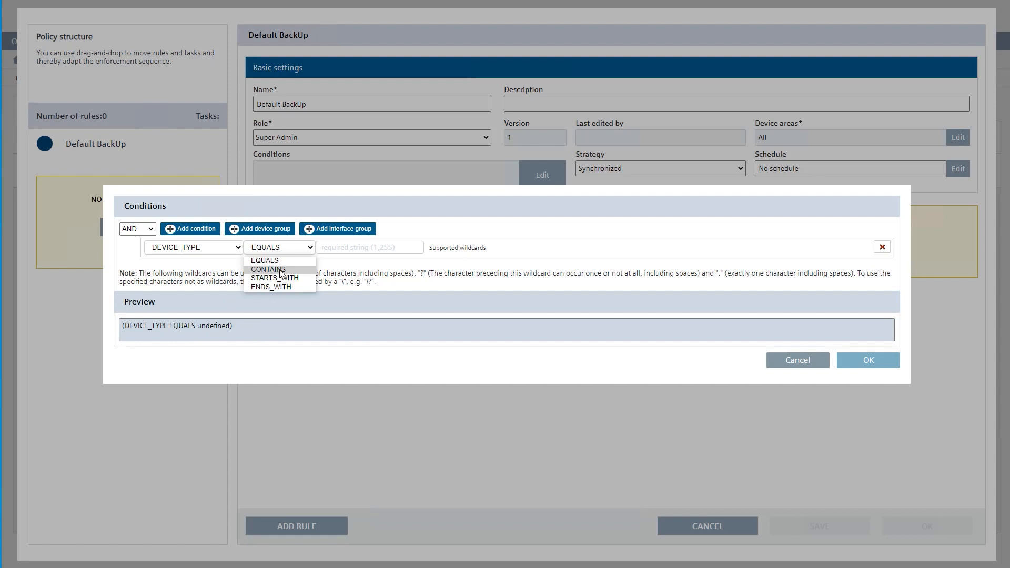
{"action": "left_click", "coordinate": [268, 270]}
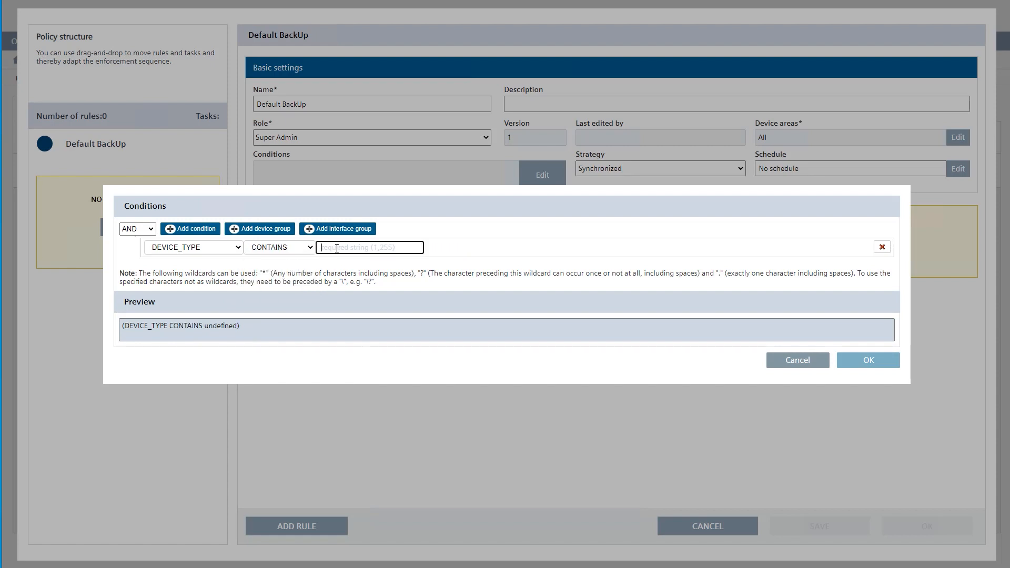
{"action": "type", "text": "scalance x"}
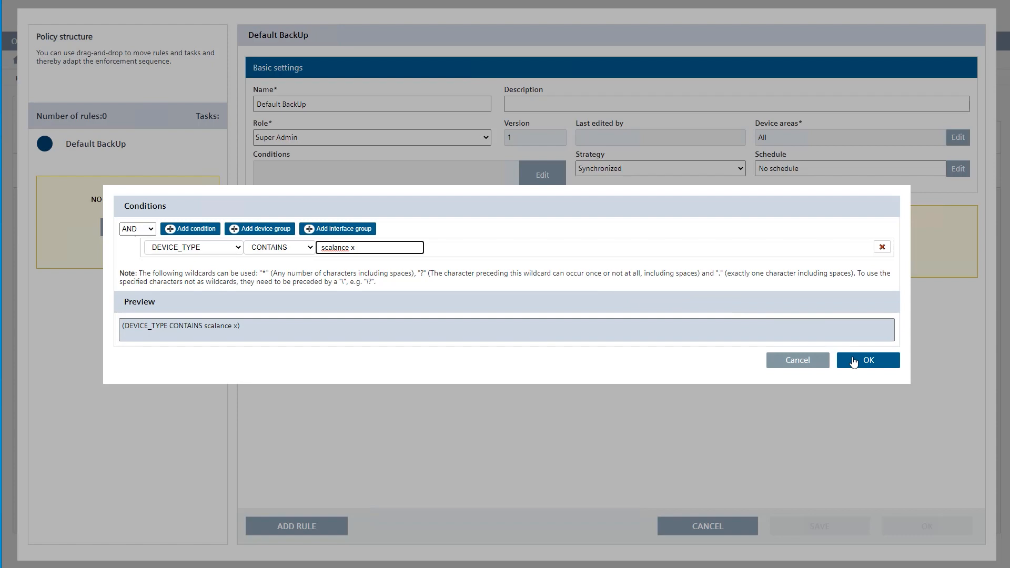
{"action": "left_click", "coordinate": [868, 361]}
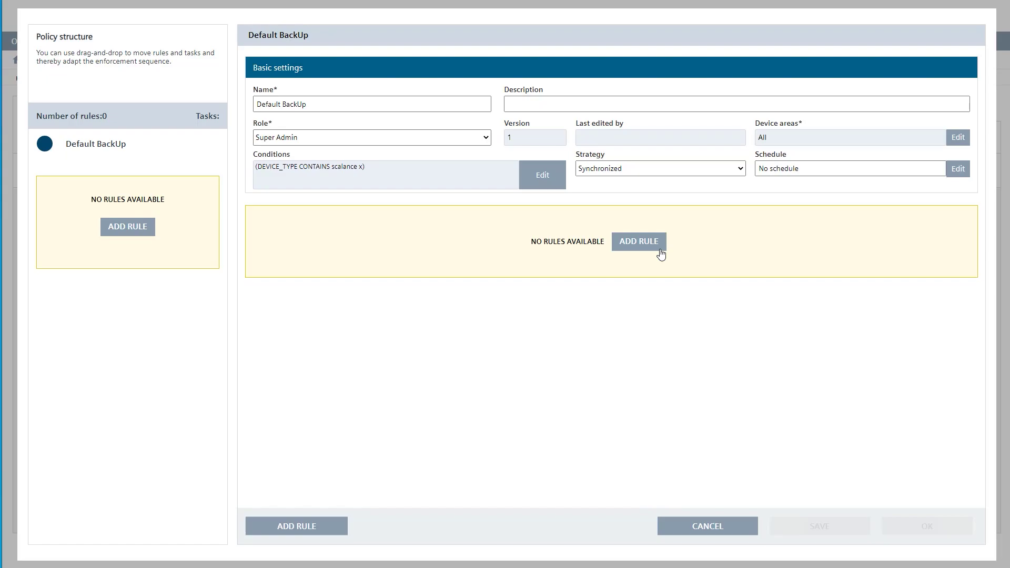
Create a rule named 'Back Up' and keep its rule strategy Sequential
{"action": "left_click", "coordinate": [639, 241]}
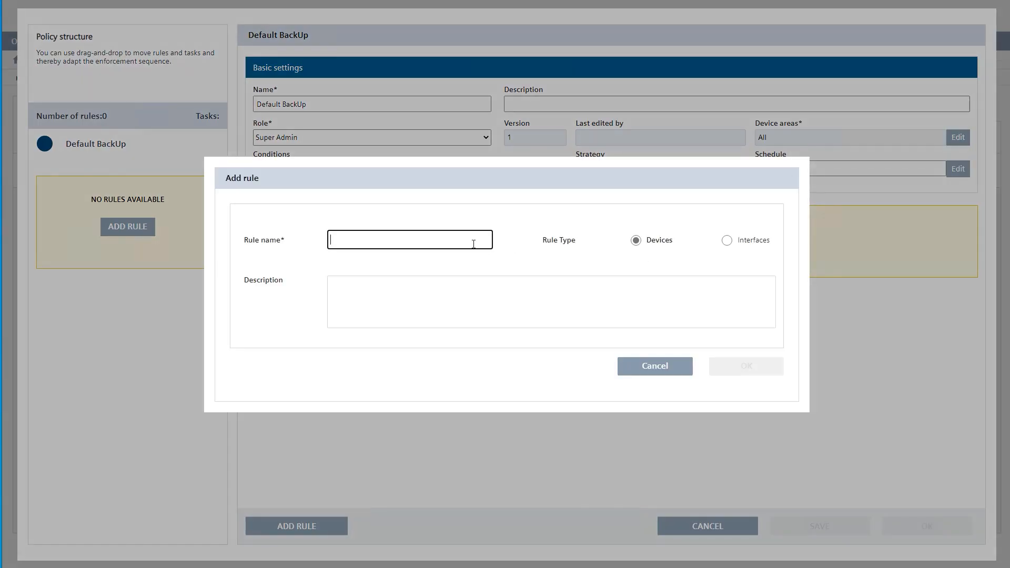
{"action": "type", "text": "Back Up"}
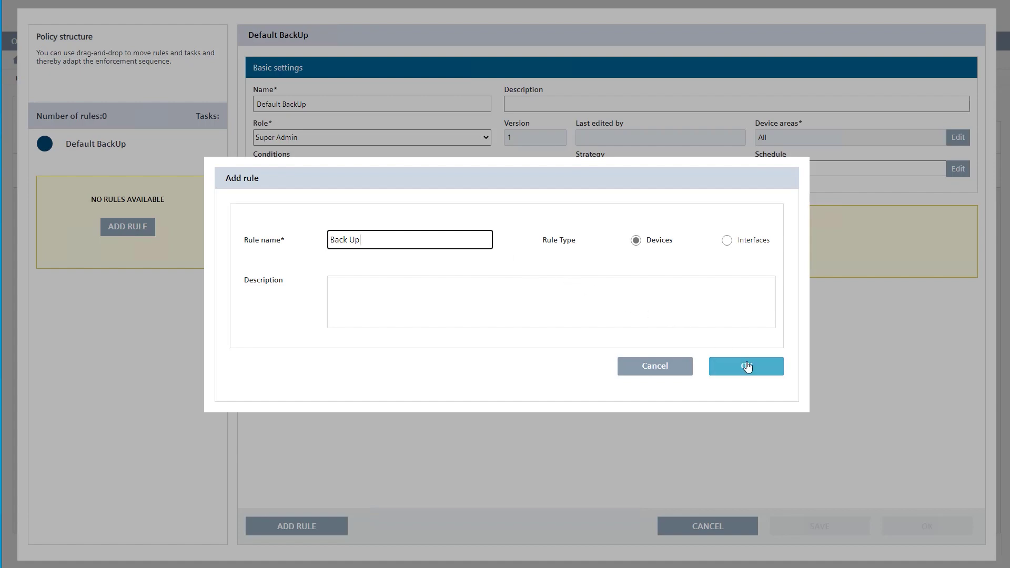
{"action": "left_click", "coordinate": [747, 366]}
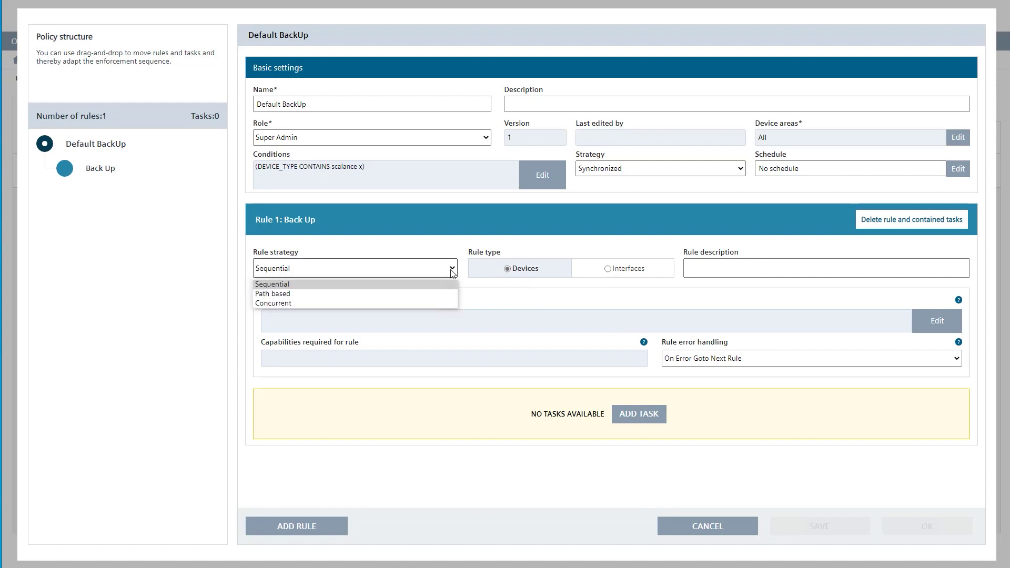
{"action": "left_click", "coordinate": [273, 283]}
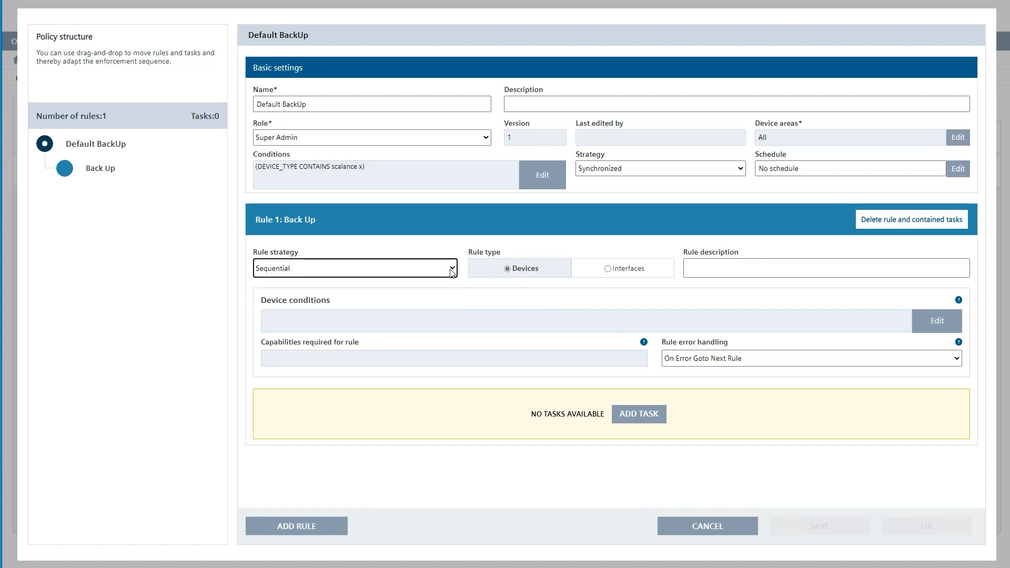
{"action": "mouse_move", "coordinate": [623, 408]}
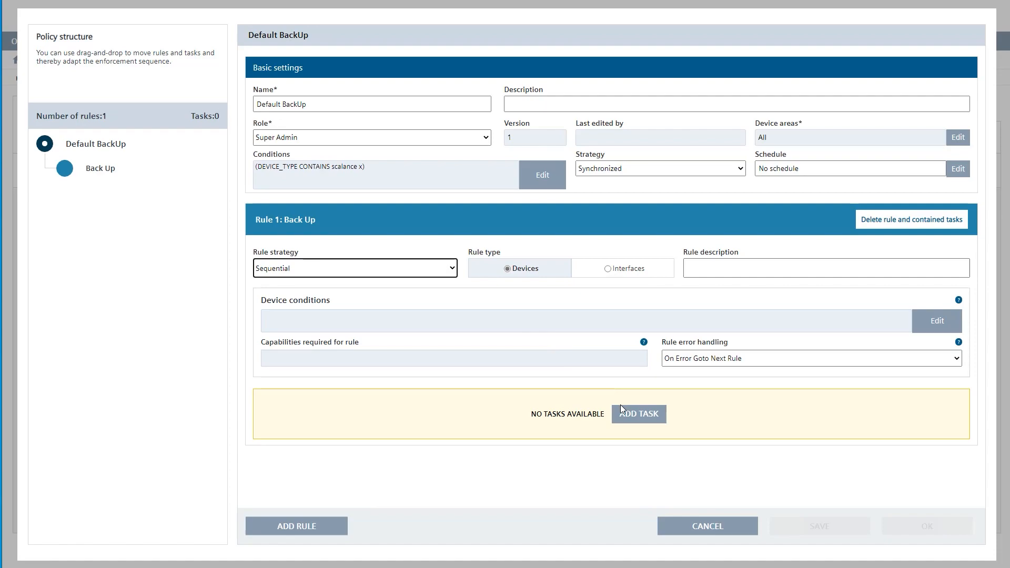
Add a 'Save config file from device' task tagged 'default Backup', left unlocked
{"action": "left_click", "coordinate": [639, 414]}
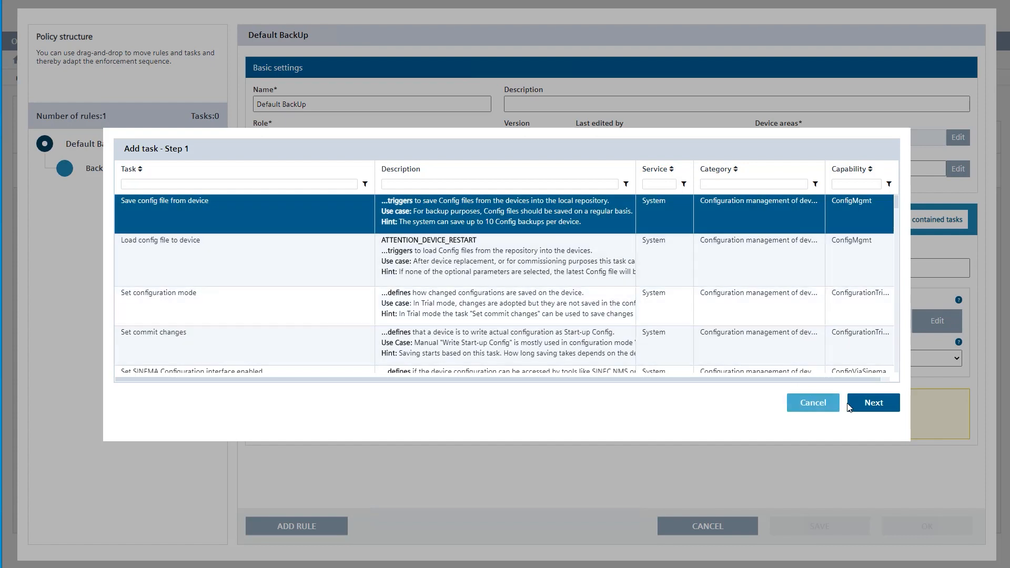
{"action": "left_click", "coordinate": [873, 403]}
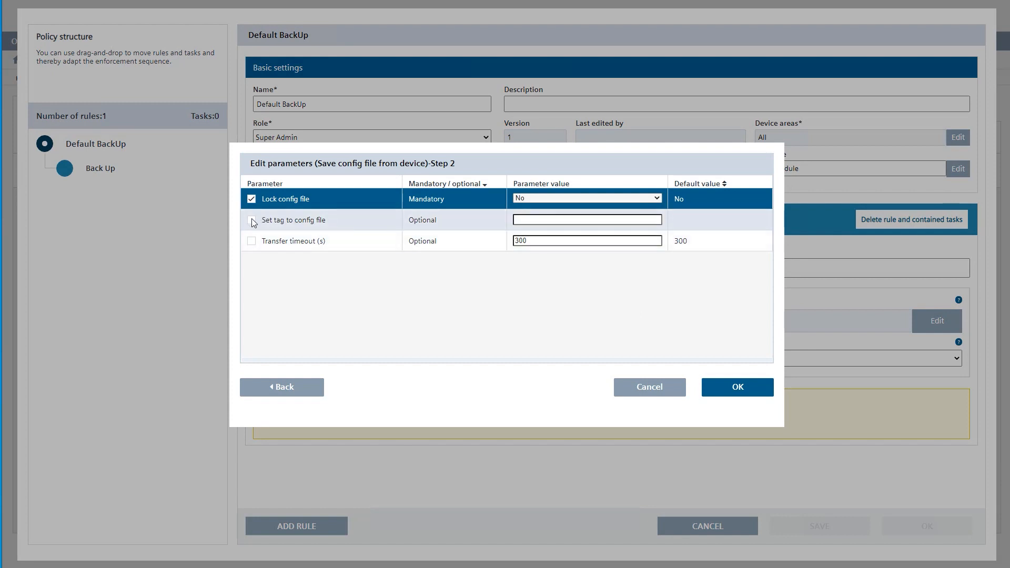
{"action": "left_click", "coordinate": [251, 220]}
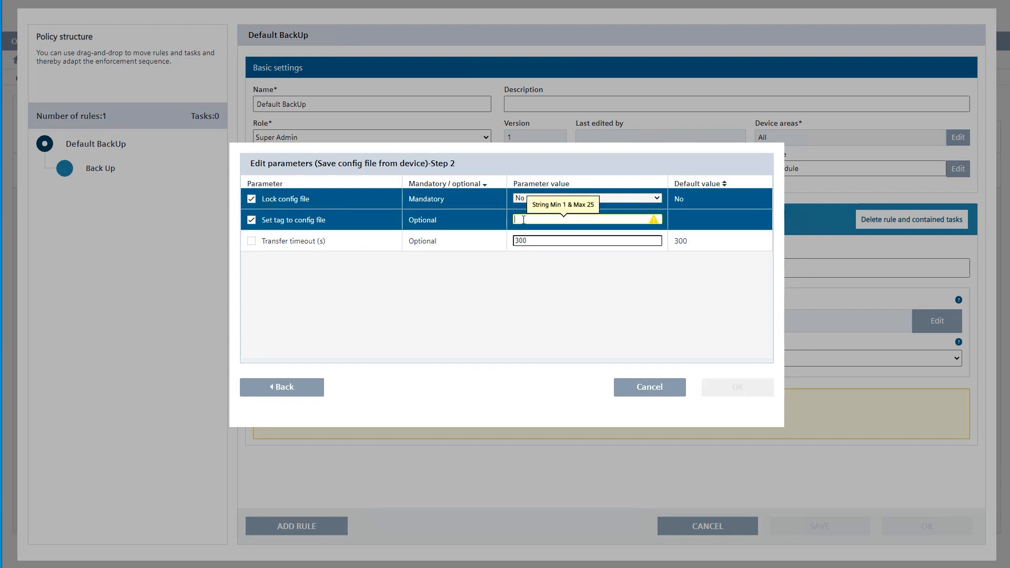
{"action": "type", "text": "default Backup"}
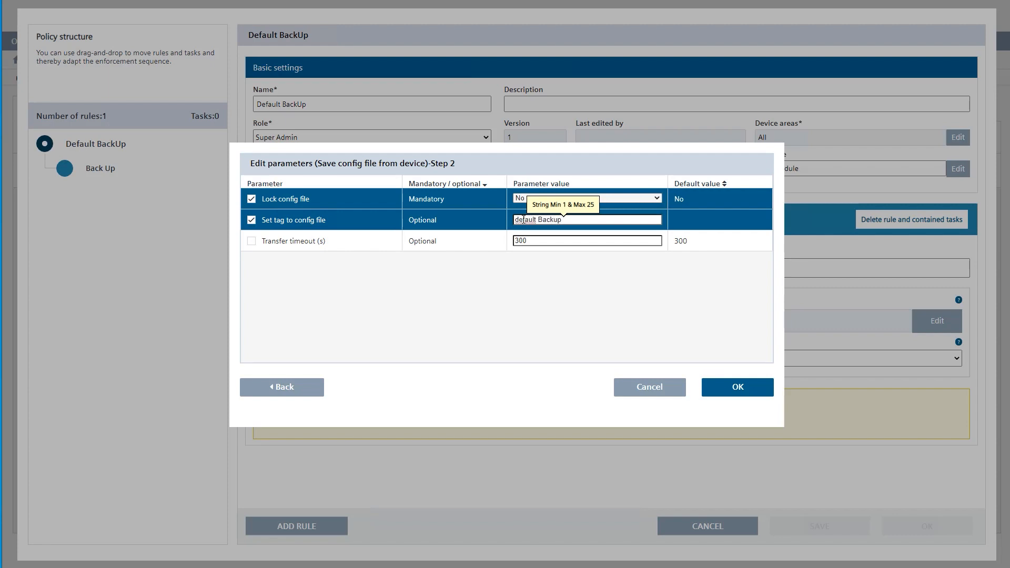
{"action": "mouse_move", "coordinate": [721, 377]}
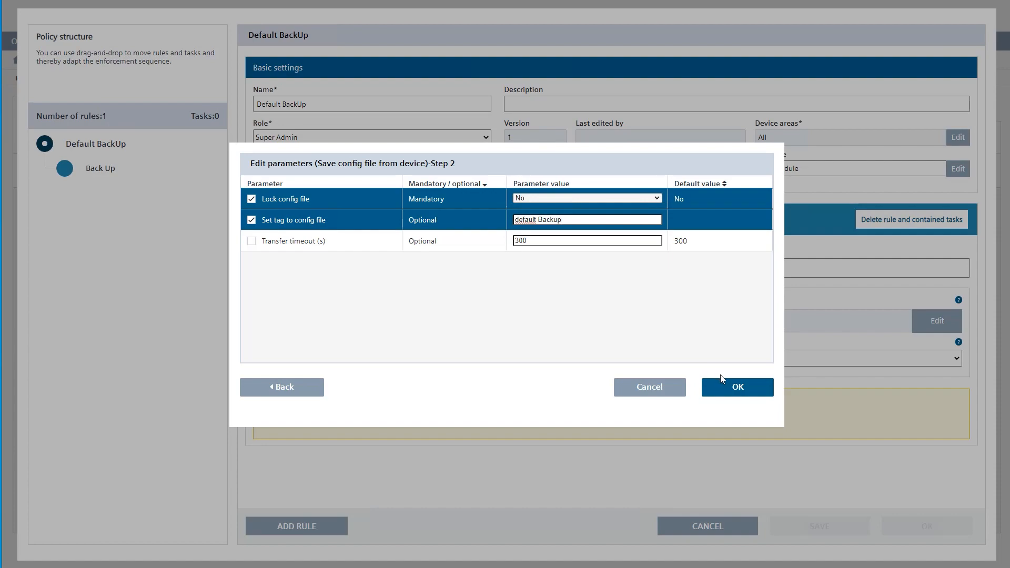
{"action": "left_click", "coordinate": [737, 388]}
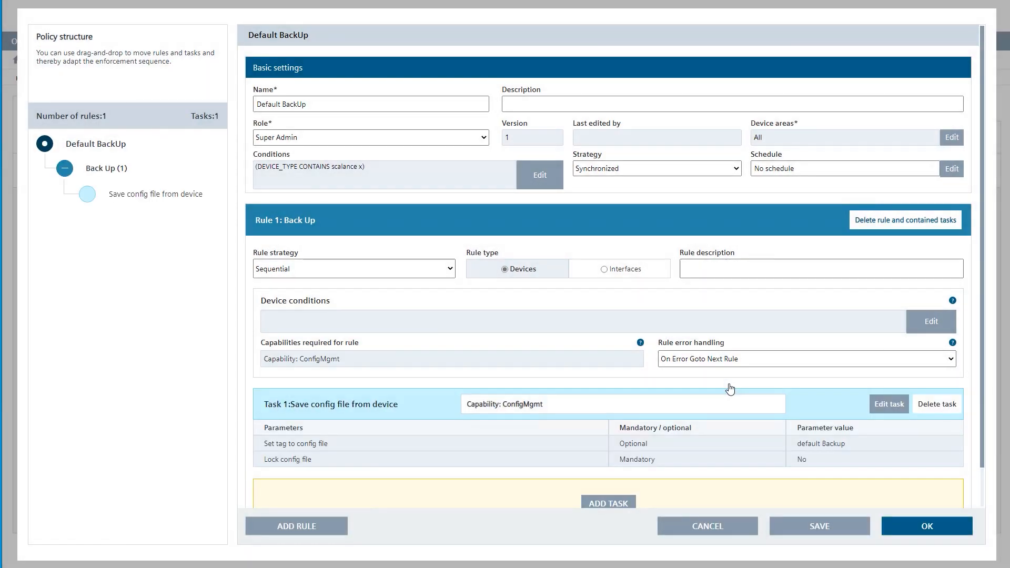
{"action": "mouse_move", "coordinate": [829, 527]}
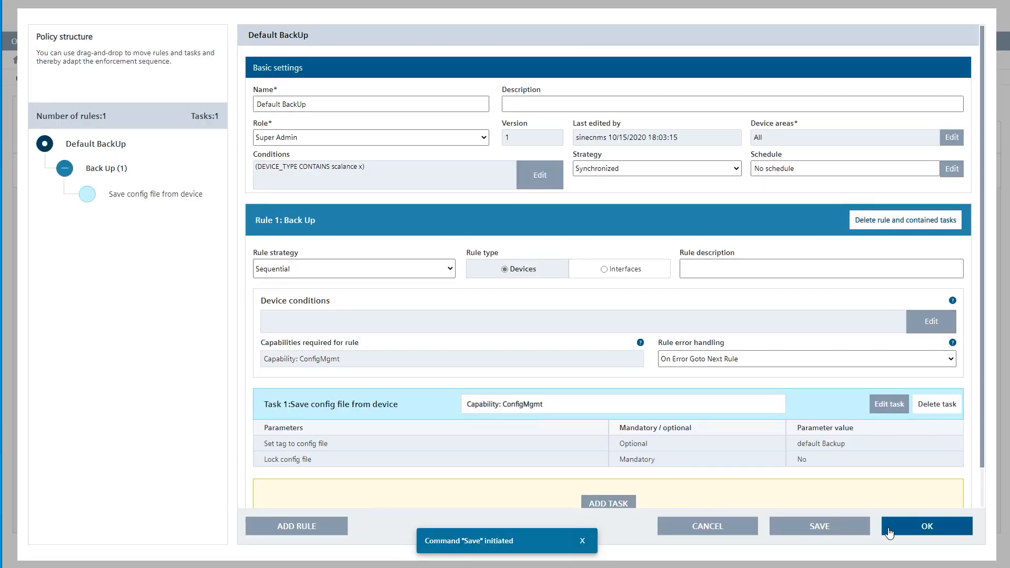
Save the policy, select the Default BackUp row, and deploy and activate it
{"action": "left_click", "coordinate": [927, 527]}
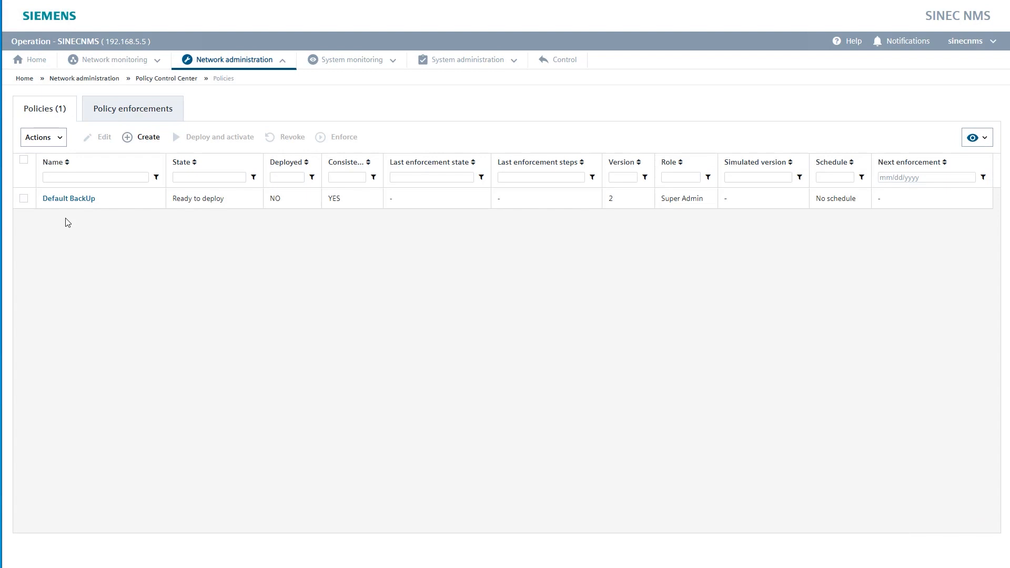
{"action": "left_click", "coordinate": [22, 198]}
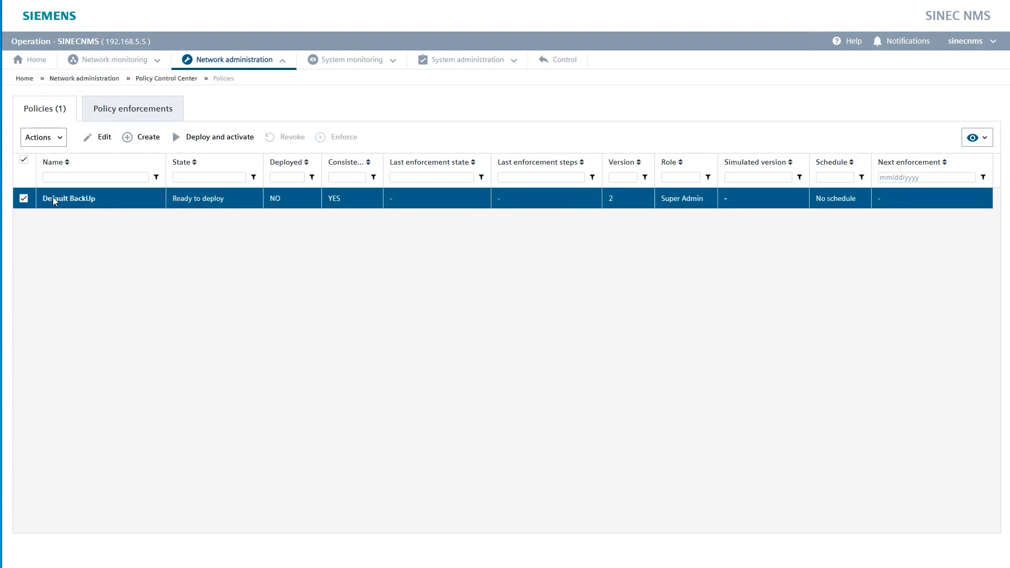
{"action": "mouse_move", "coordinate": [192, 146]}
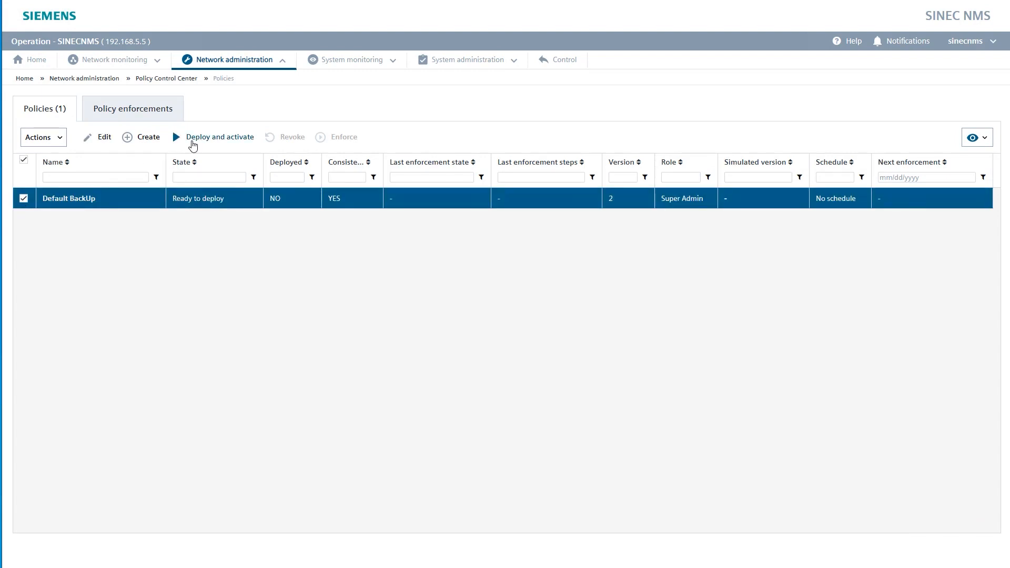
{"action": "left_click", "coordinate": [220, 136]}
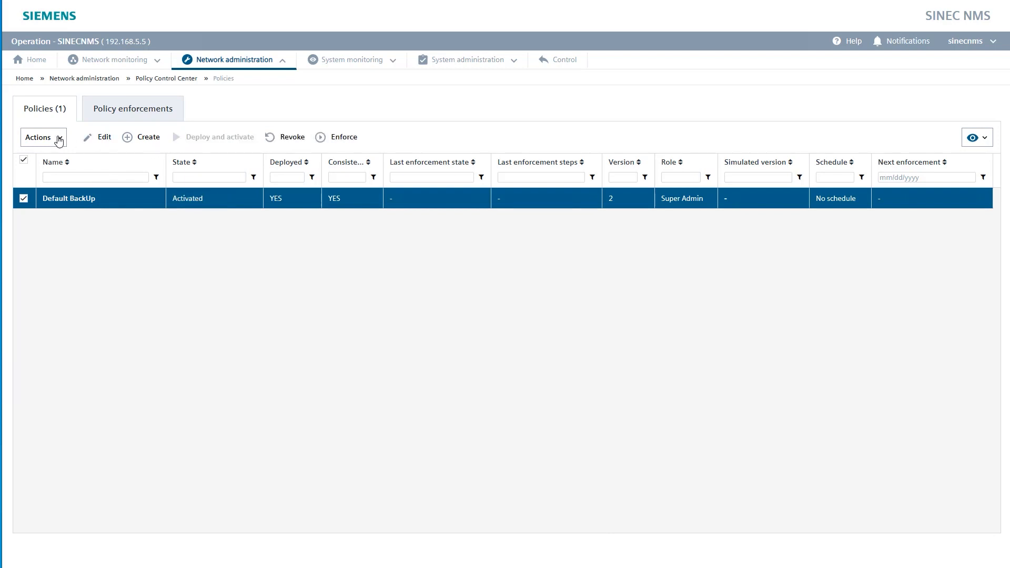
Simulate Default BackUp and review the report covering five matching devices
{"action": "left_click", "coordinate": [43, 137]}
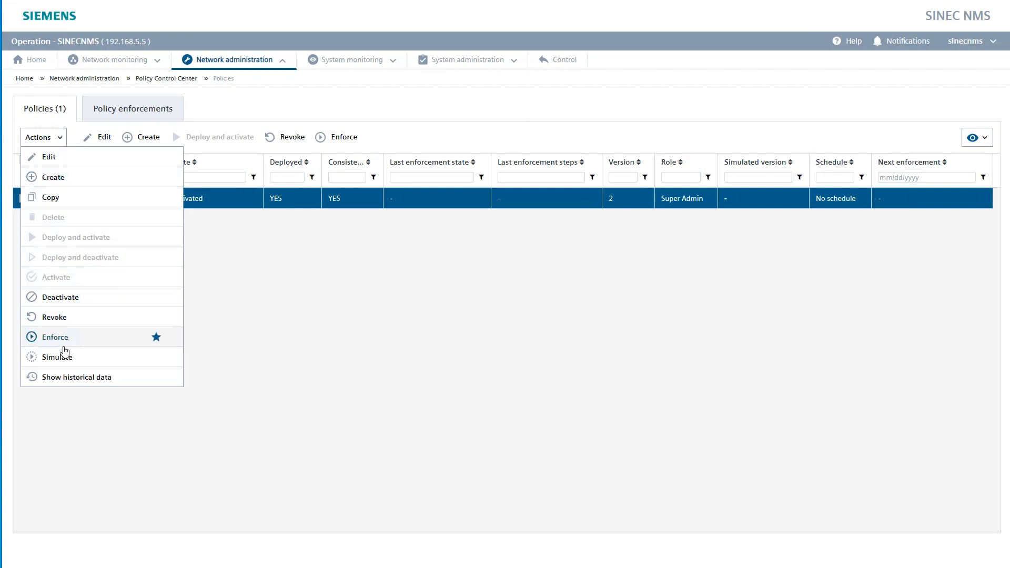
{"action": "left_click", "coordinate": [56, 357]}
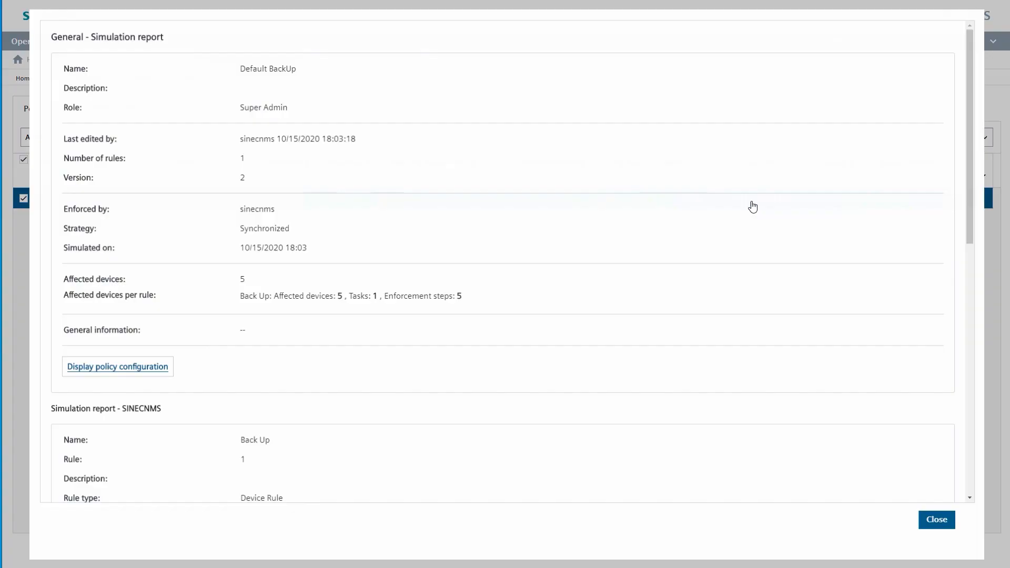
{"action": "scroll", "scroll_direction": "down", "scroll_amount": 3}
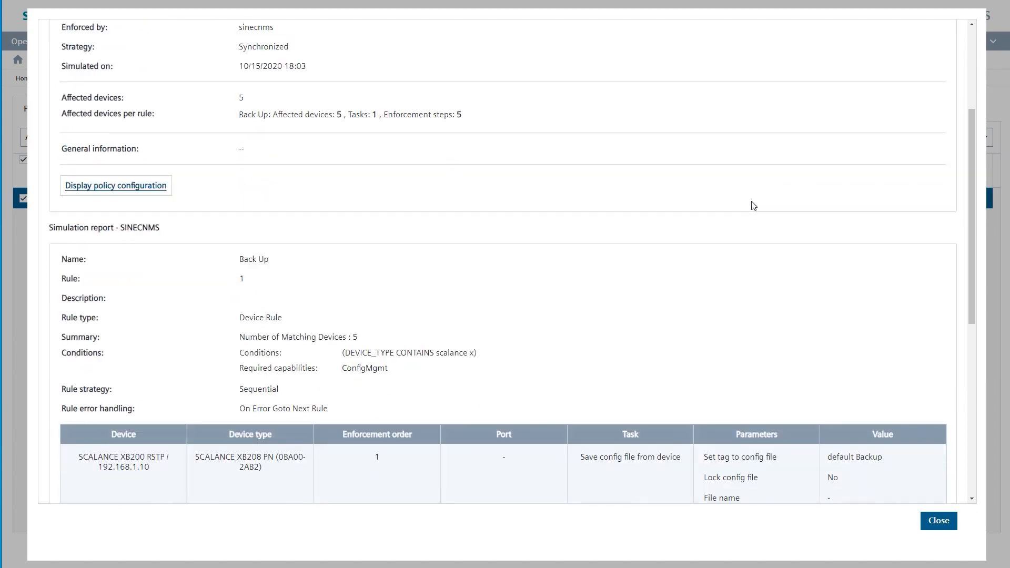
{"action": "scroll", "scroll_direction": "down", "scroll_amount": 3}
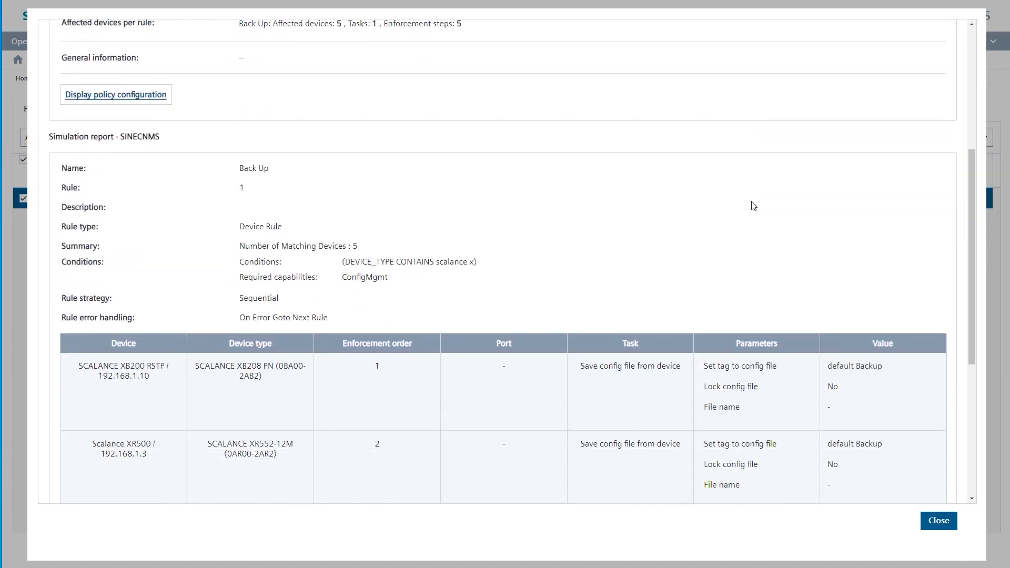
{"action": "scroll", "scroll_direction": "down", "scroll_amount": 3}
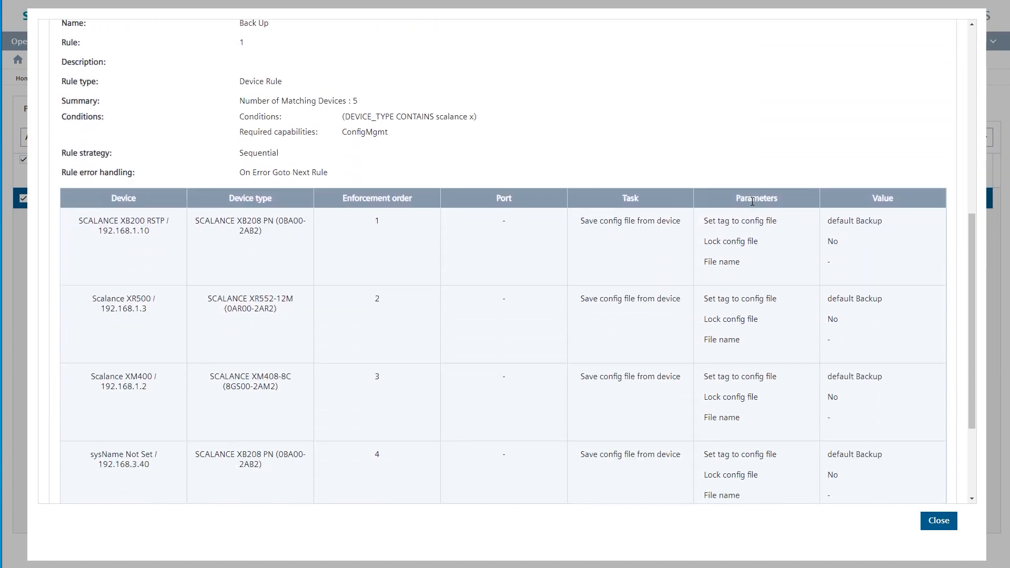
{"action": "scroll", "scroll_direction": "down", "scroll_amount": 3}
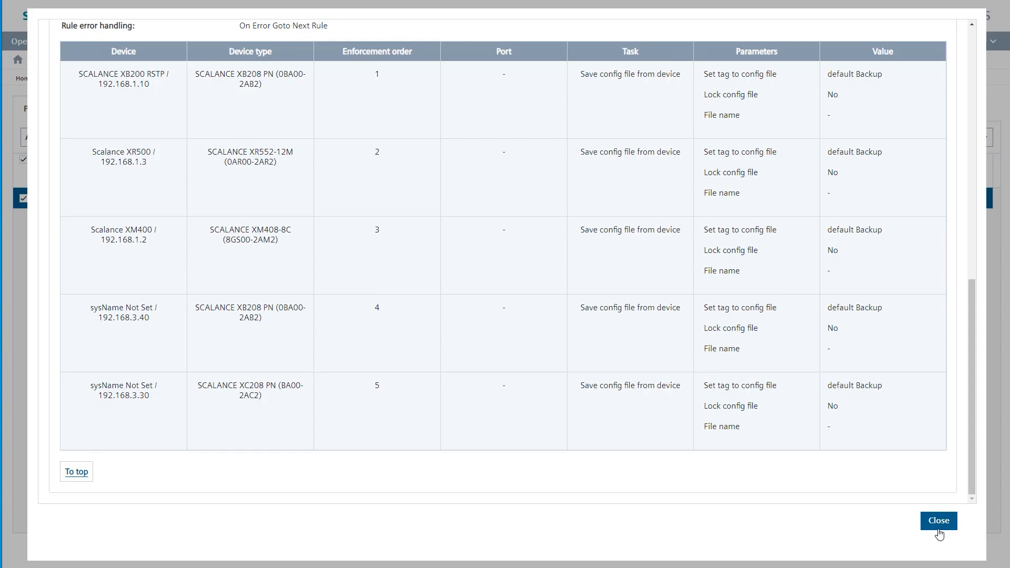
{"action": "left_click", "coordinate": [938, 520]}
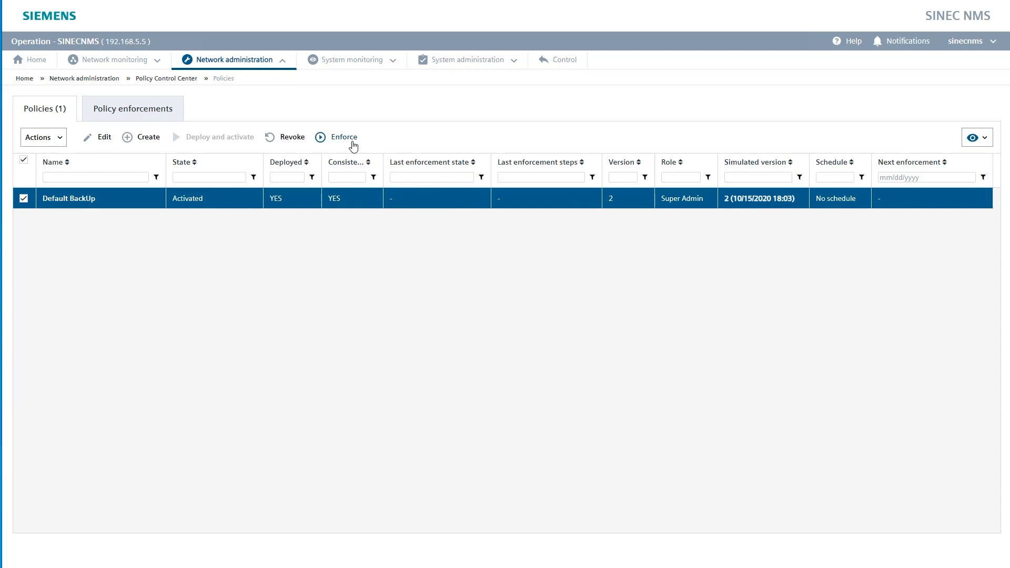
Enforce Default BackUp on the five devices, then view the Policy enforcements list
{"action": "left_click", "coordinate": [320, 137]}
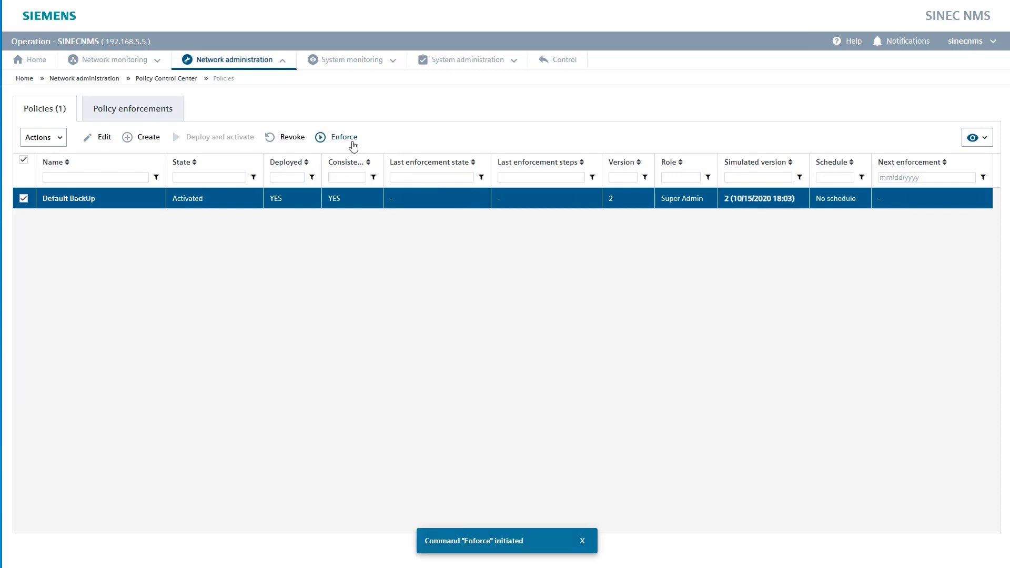
{"action": "left_click", "coordinate": [584, 541]}
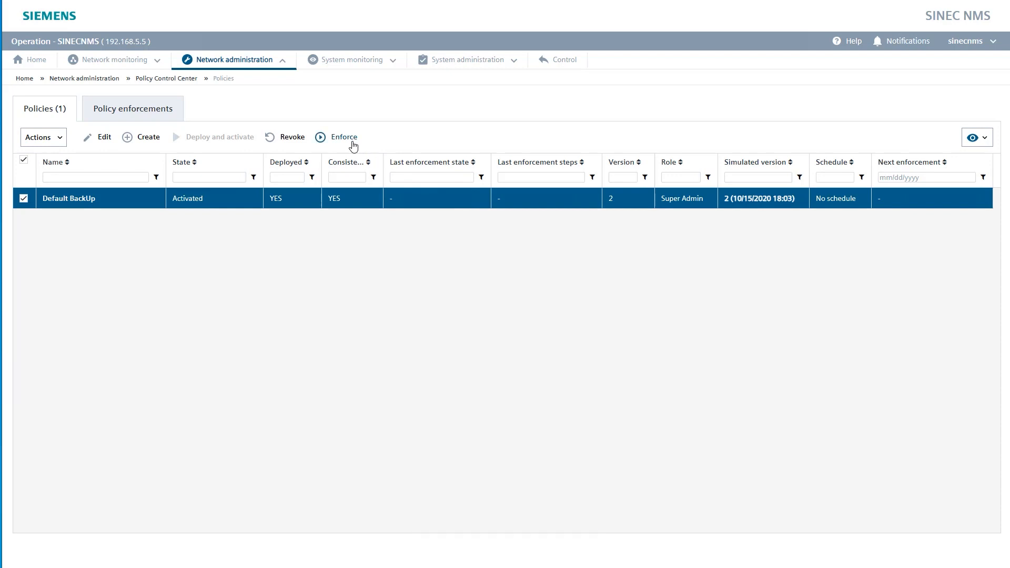
{"action": "left_click", "coordinate": [320, 137]}
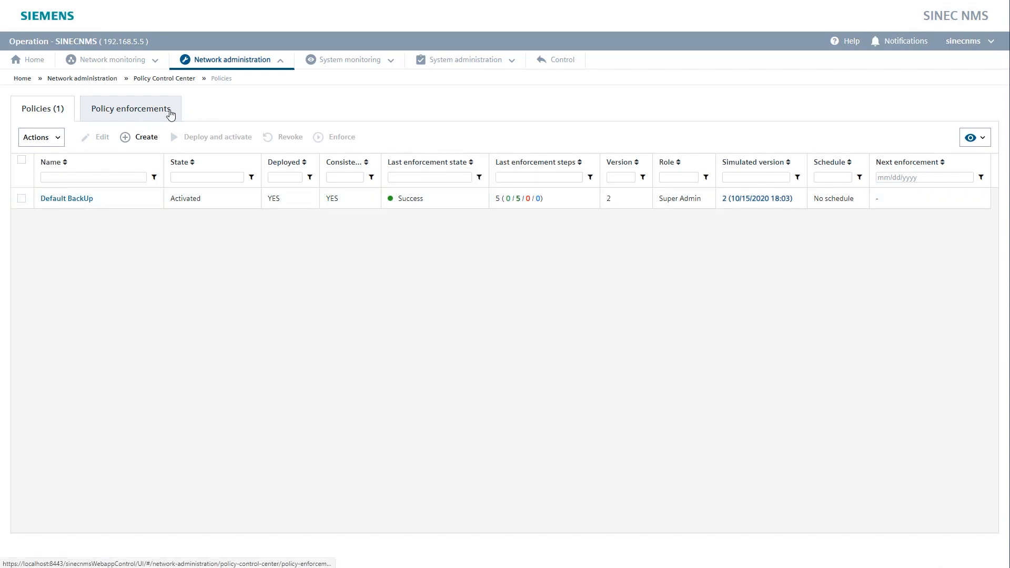
{"action": "left_click", "coordinate": [131, 109]}
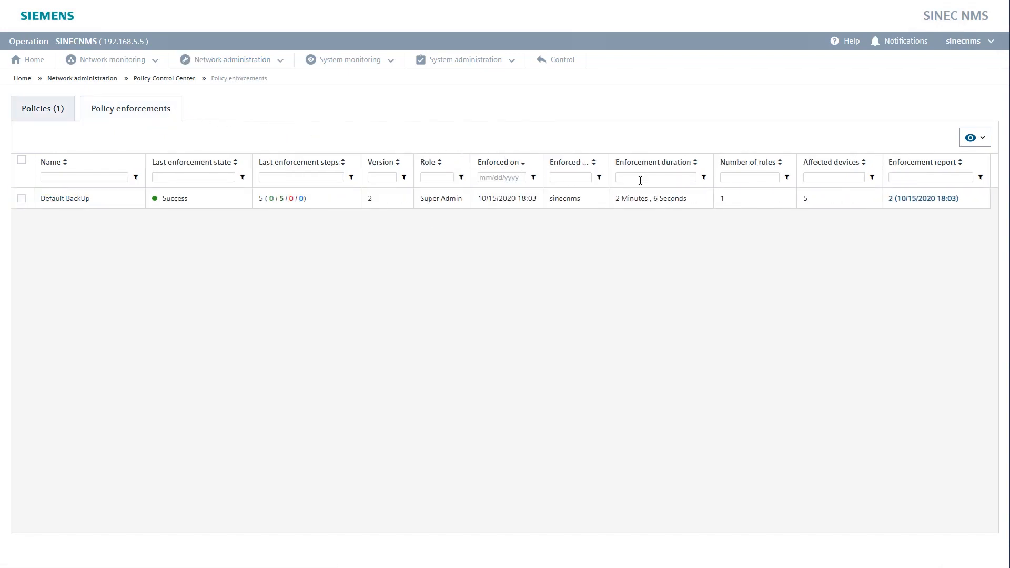
Read the Default BackUp enforcement report showing successful config saves on five devices
{"action": "left_click", "coordinate": [924, 198]}
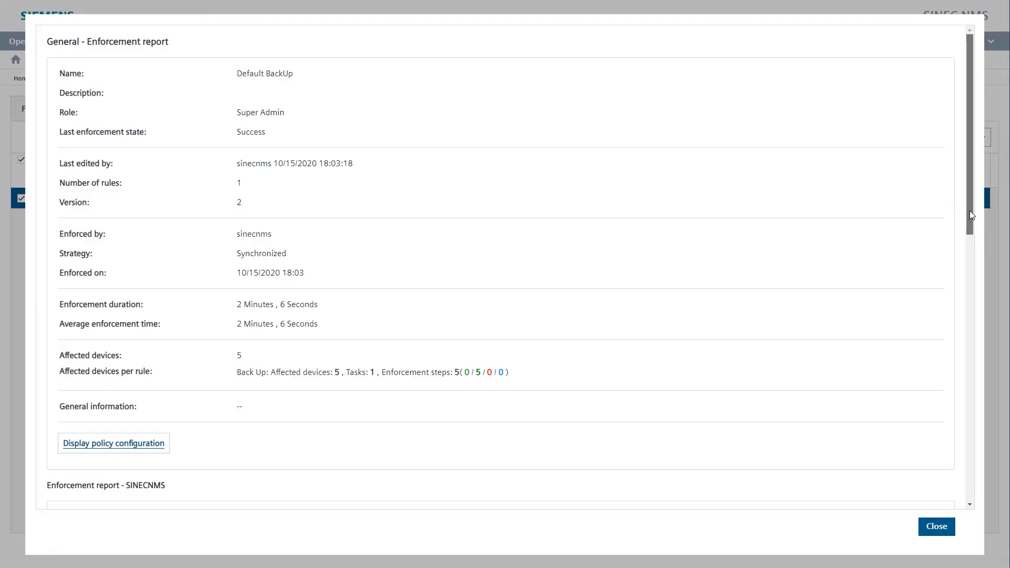
{"action": "scroll", "scroll_direction": "down", "scroll_amount": 3}
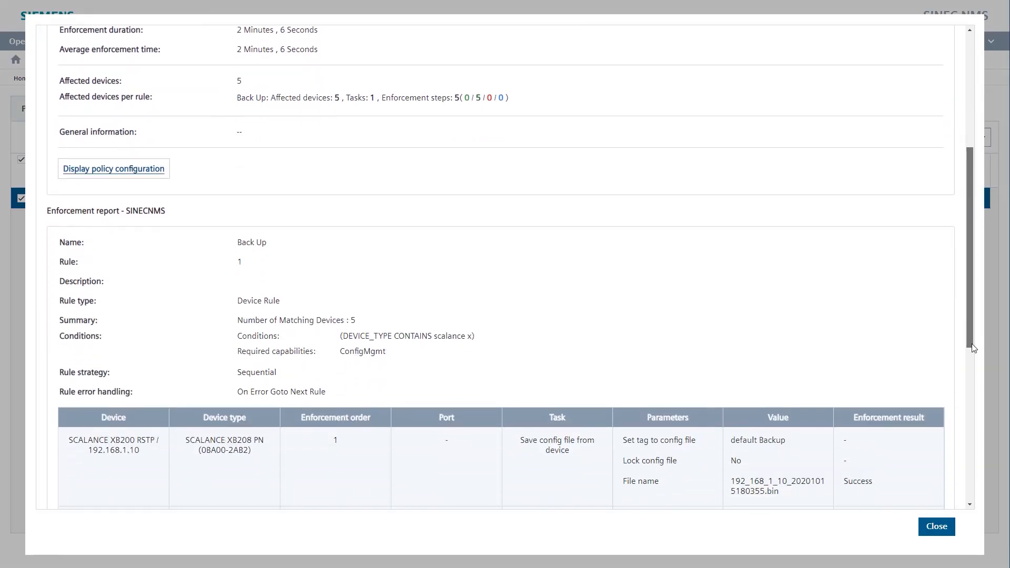
{"action": "scroll", "scroll_direction": "down", "scroll_amount": 3}
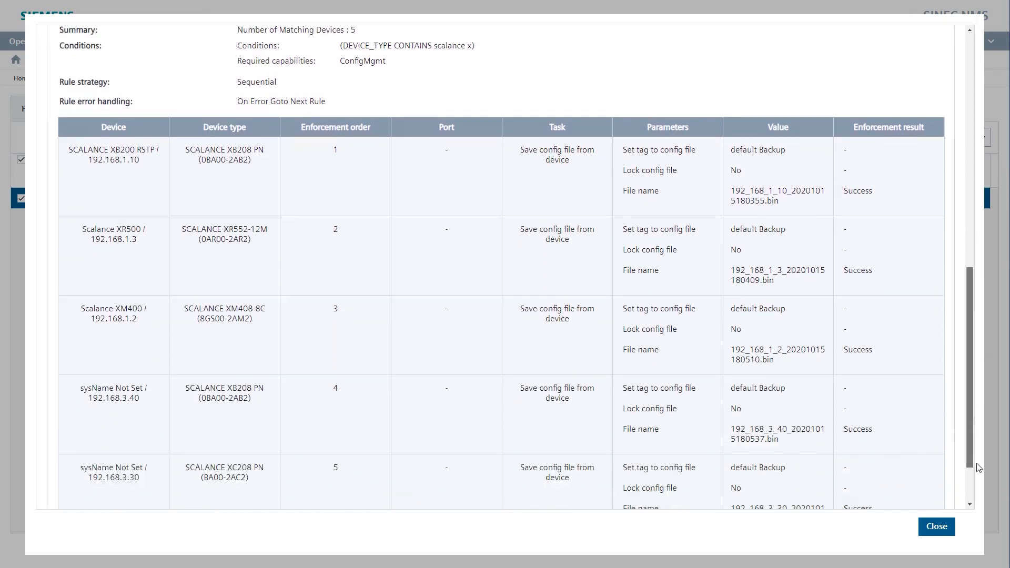
{"action": "scroll", "scroll_direction": "down", "scroll_amount": 3}
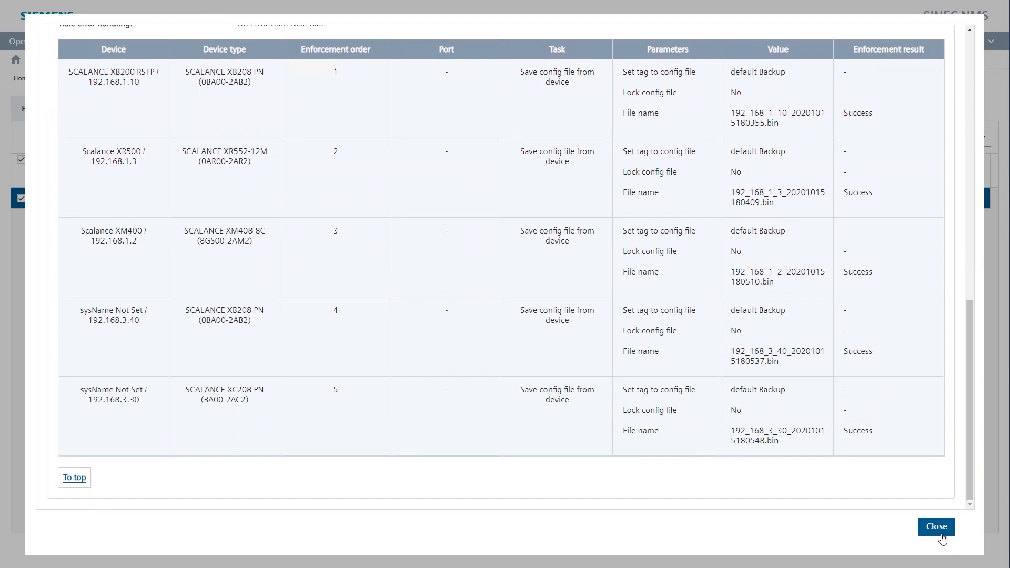
{"action": "left_click", "coordinate": [937, 526]}
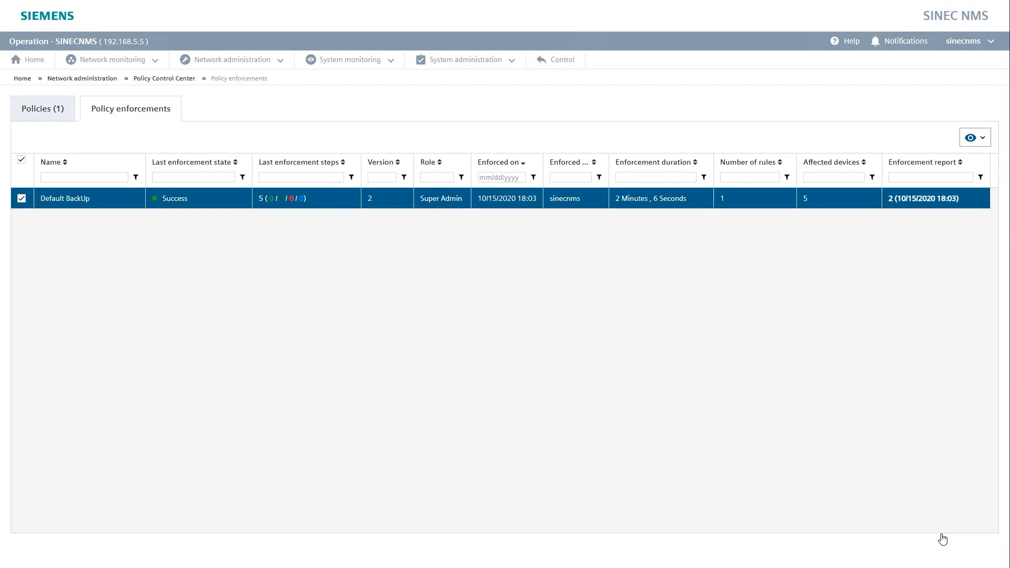
{"action": "mouse_move", "coordinate": [375, 119]}
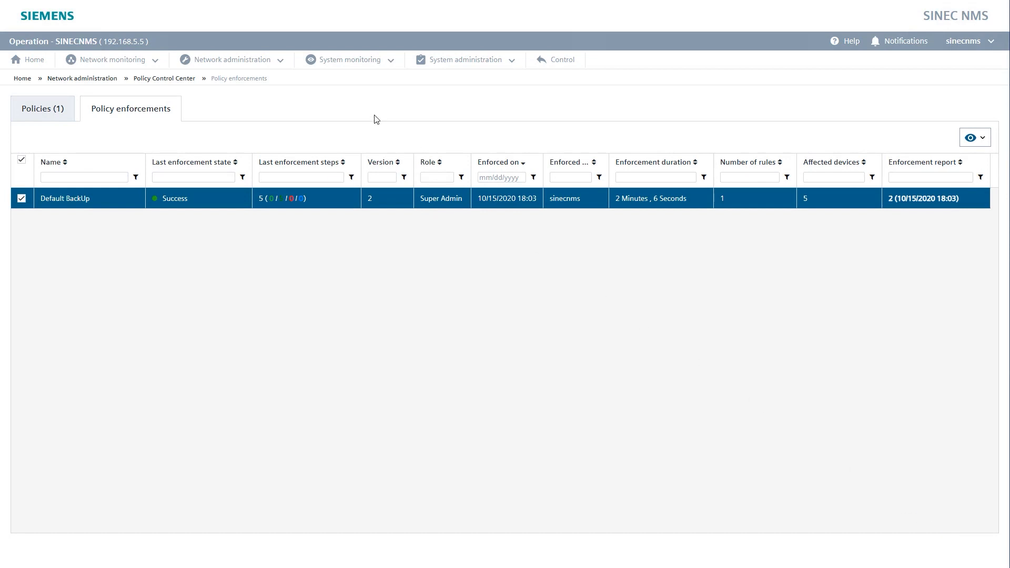
{"action": "left_click", "coordinate": [231, 59]}
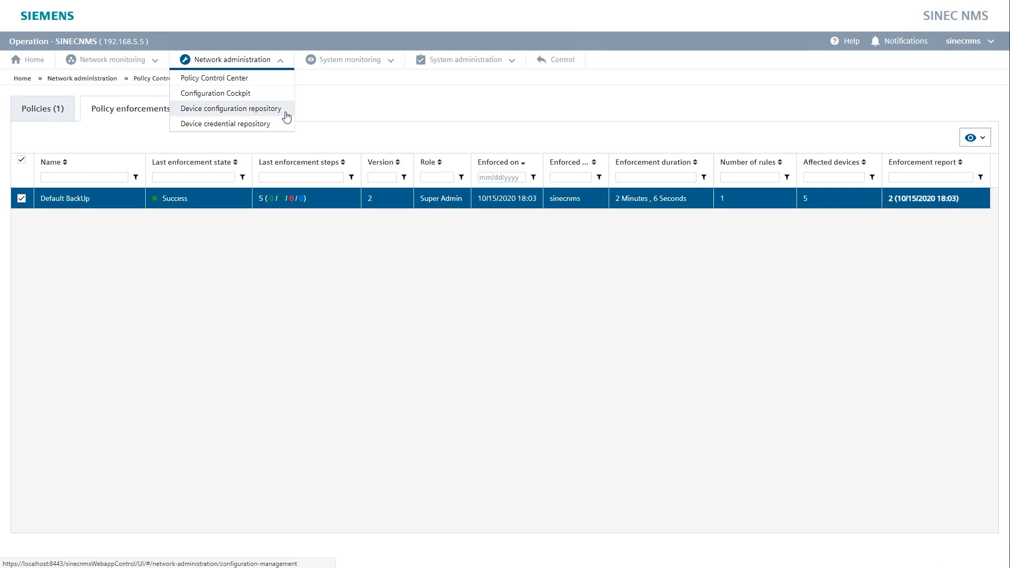
In the device configuration repository, select the Scalance XM400 backup and view it
{"action": "left_click", "coordinate": [230, 109]}
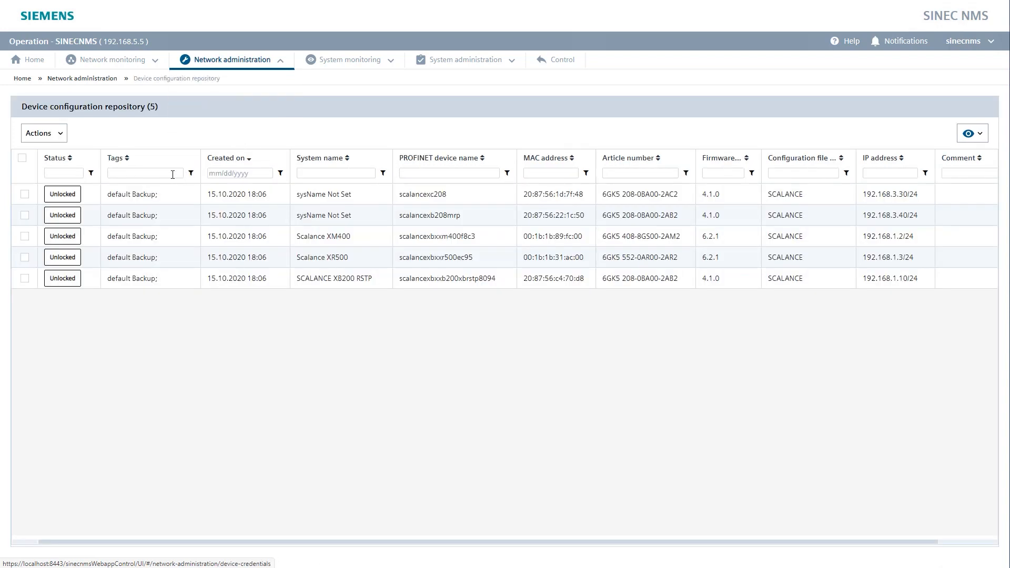
{"action": "left_click", "coordinate": [24, 236]}
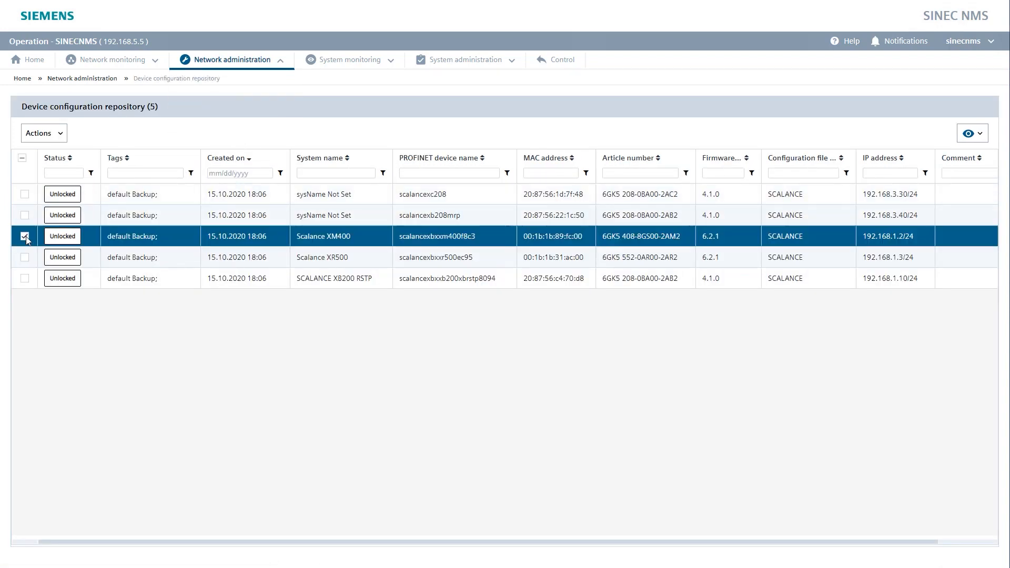
{"action": "mouse_move", "coordinate": [63, 141]}
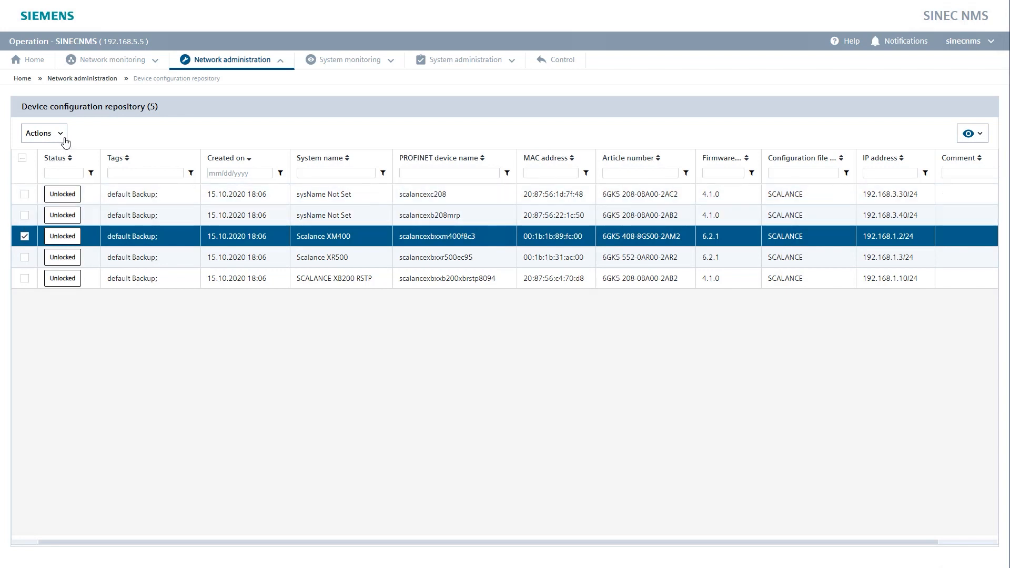
{"action": "left_click", "coordinate": [44, 133]}
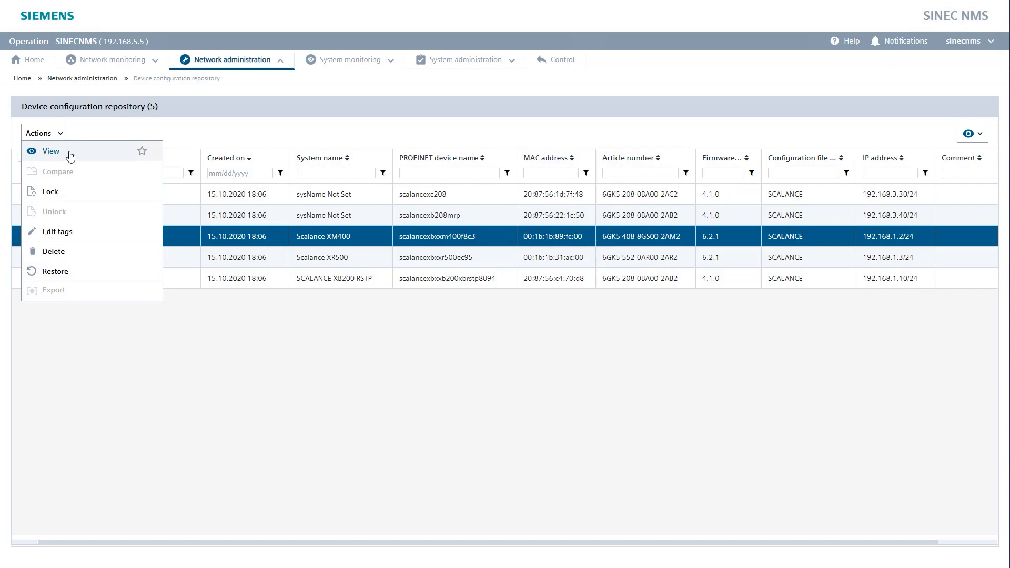
{"action": "left_click", "coordinate": [50, 151]}
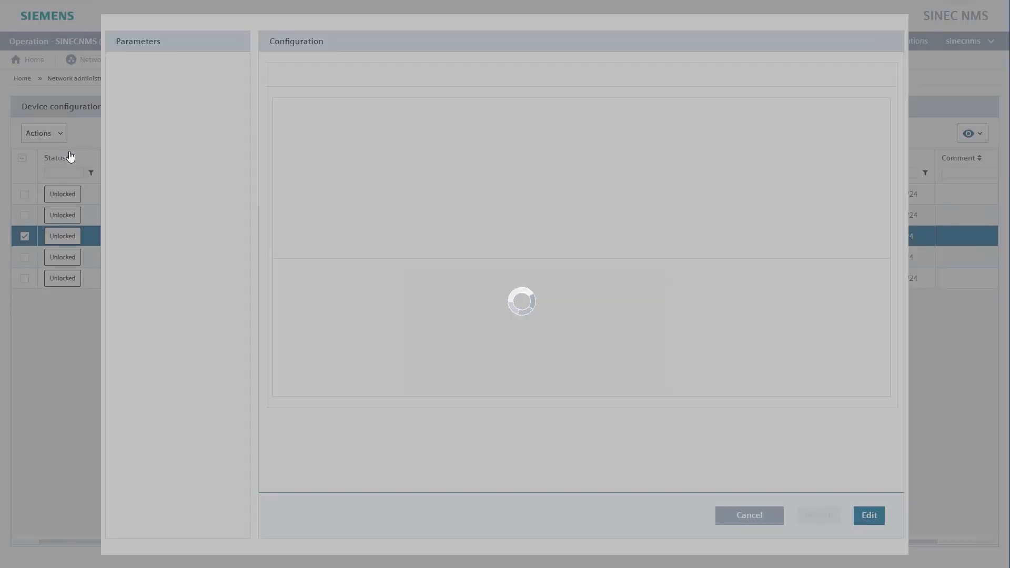
{"action": "mouse_move", "coordinate": [530, 334]}
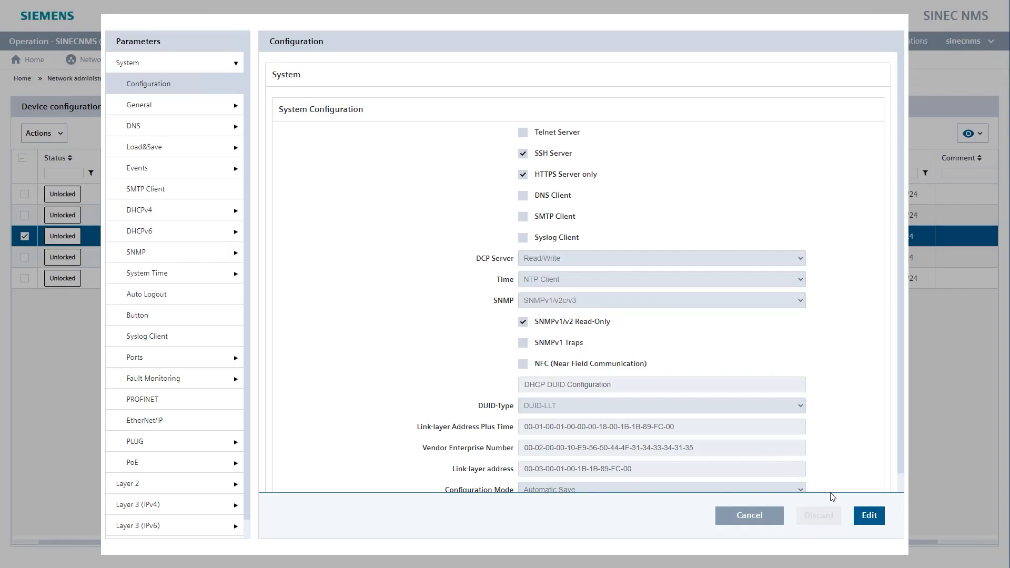
{"action": "mouse_move", "coordinate": [840, 516]}
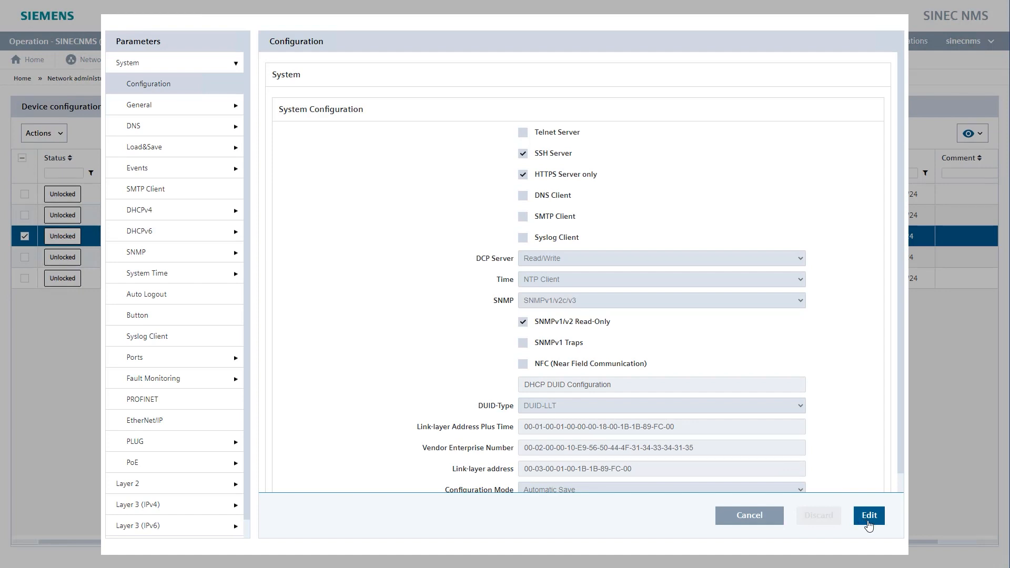
Edit the XM400 backup configuration, enable Telnet Server, and save the change
{"action": "left_click", "coordinate": [870, 516]}
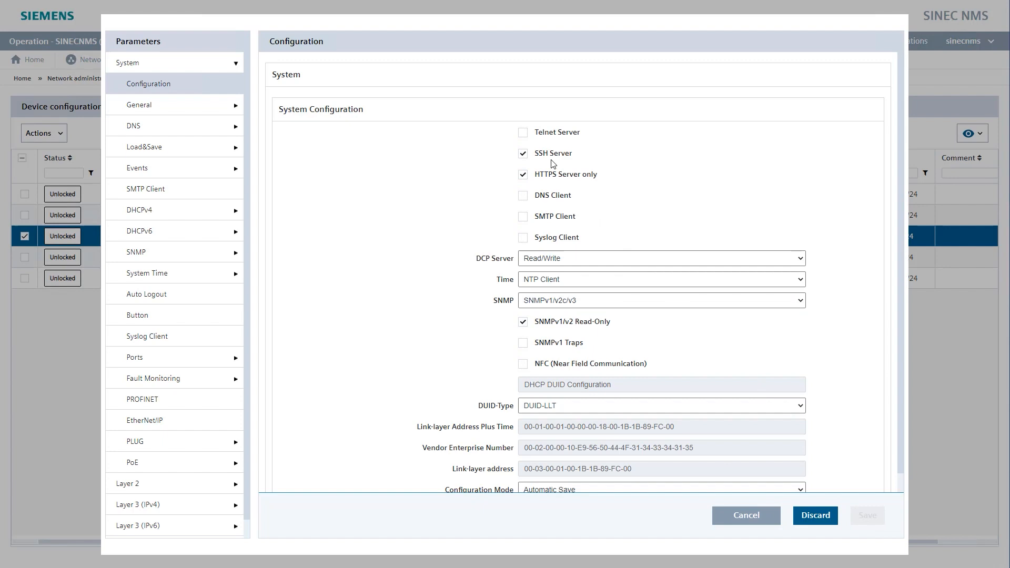
{"action": "left_click", "coordinate": [523, 132]}
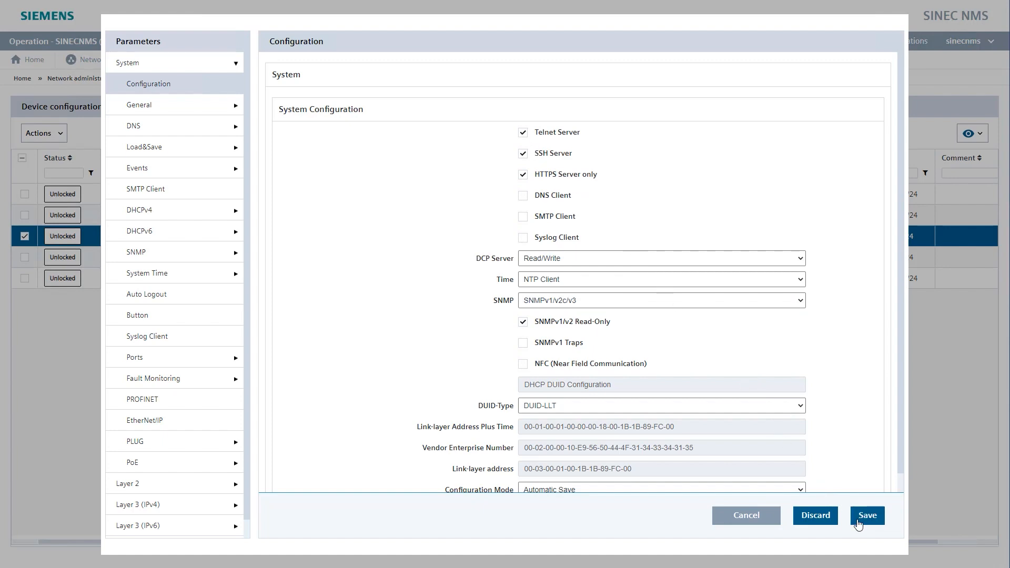
{"action": "left_click", "coordinate": [868, 516]}
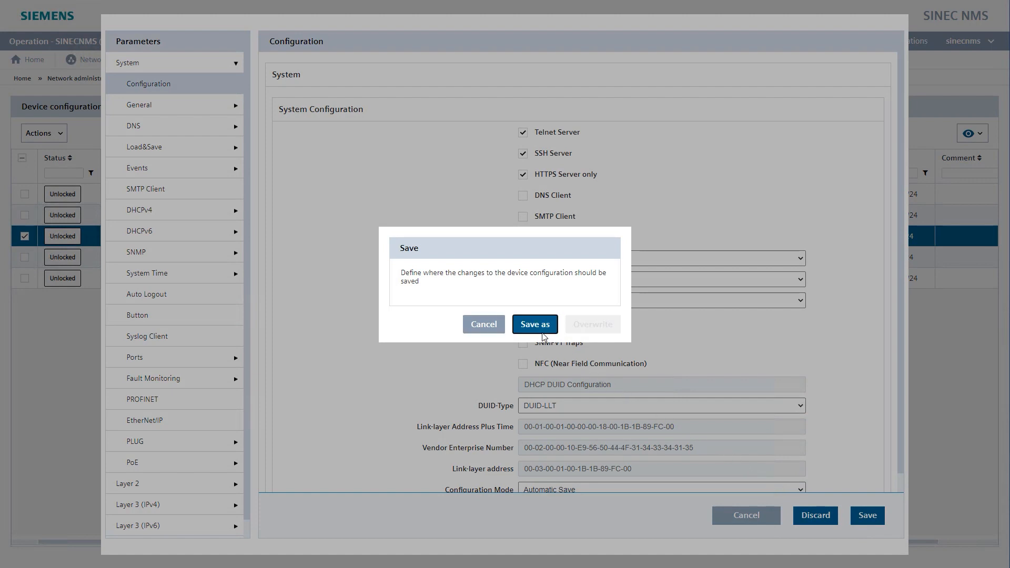
Save the edited XM400 configuration as a new copy tagged 'Default with Telnet'
{"action": "left_click", "coordinate": [536, 324]}
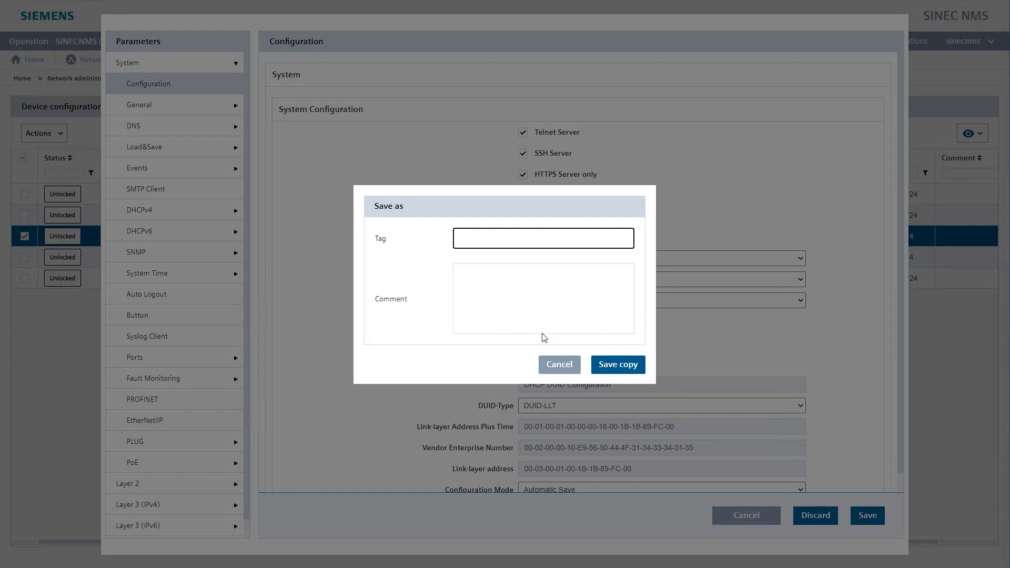
{"action": "type", "text": "Default with Telnet"}
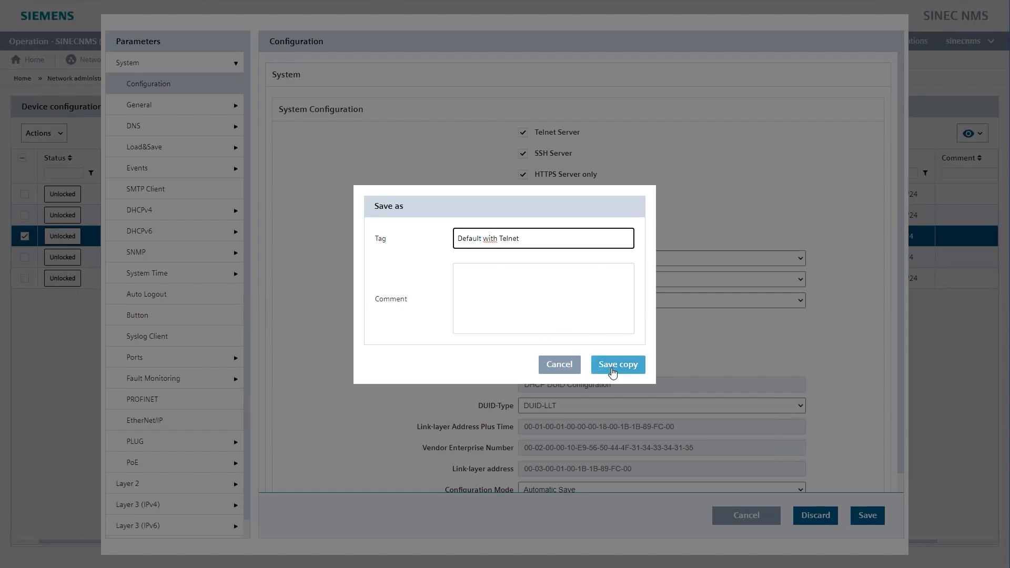
{"action": "left_click", "coordinate": [618, 365]}
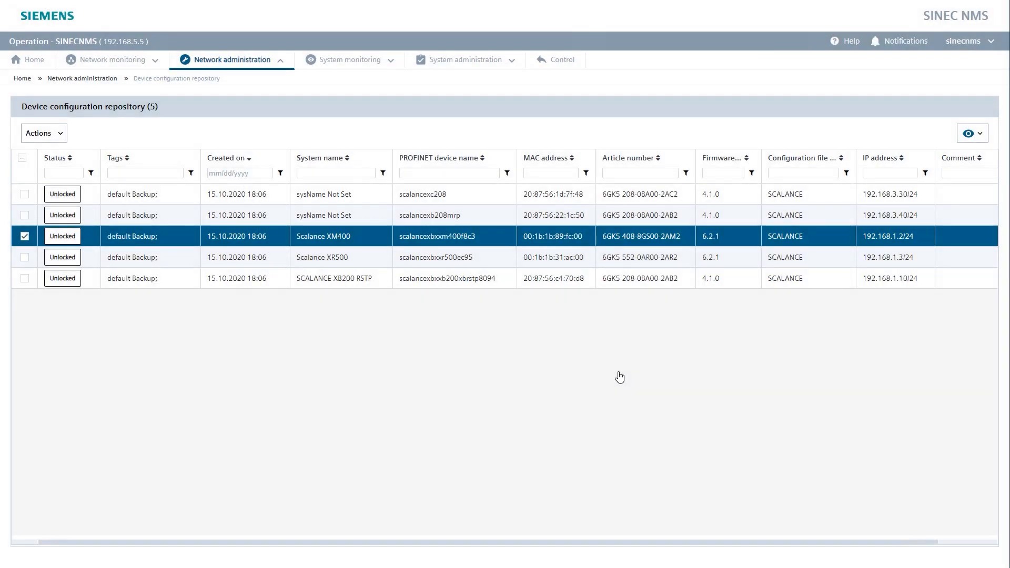
{"action": "mouse_move", "coordinate": [613, 364]}
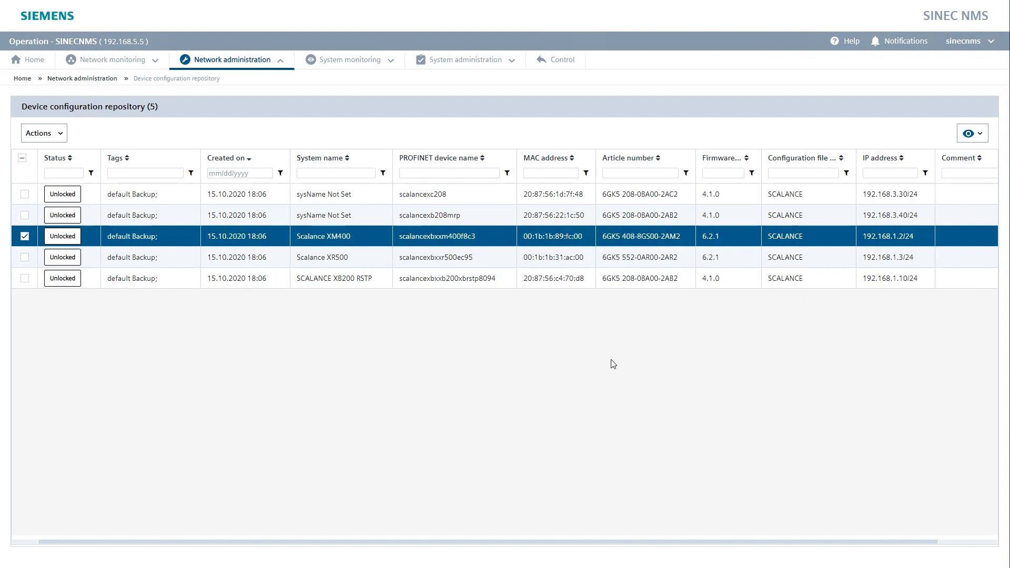
{"action": "mouse_move", "coordinate": [279, 313]}
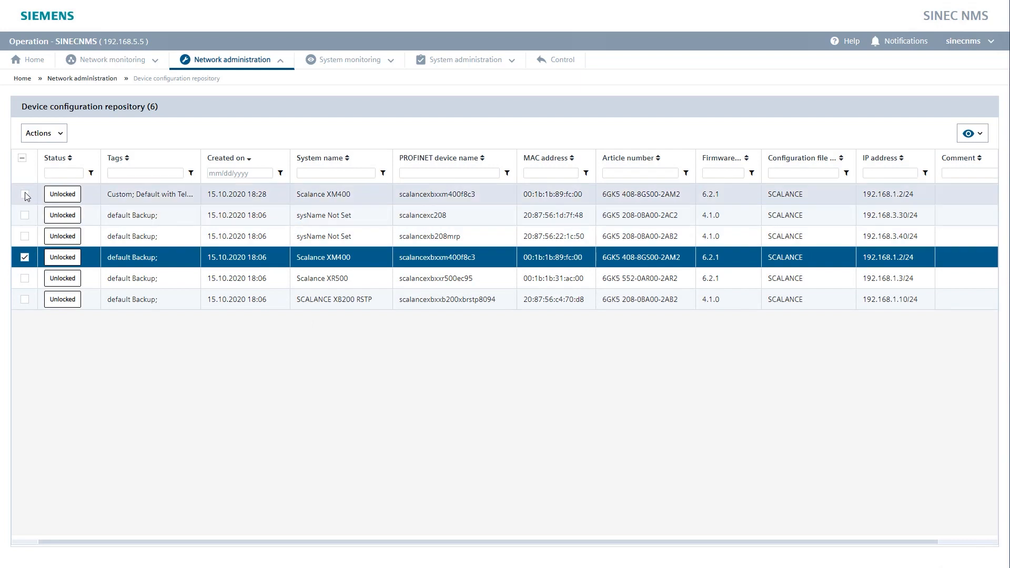
Compare the 'Default with Telnet' copy with the original XM400 backup, showing Telnet Server differs
{"action": "left_click", "coordinate": [24, 194]}
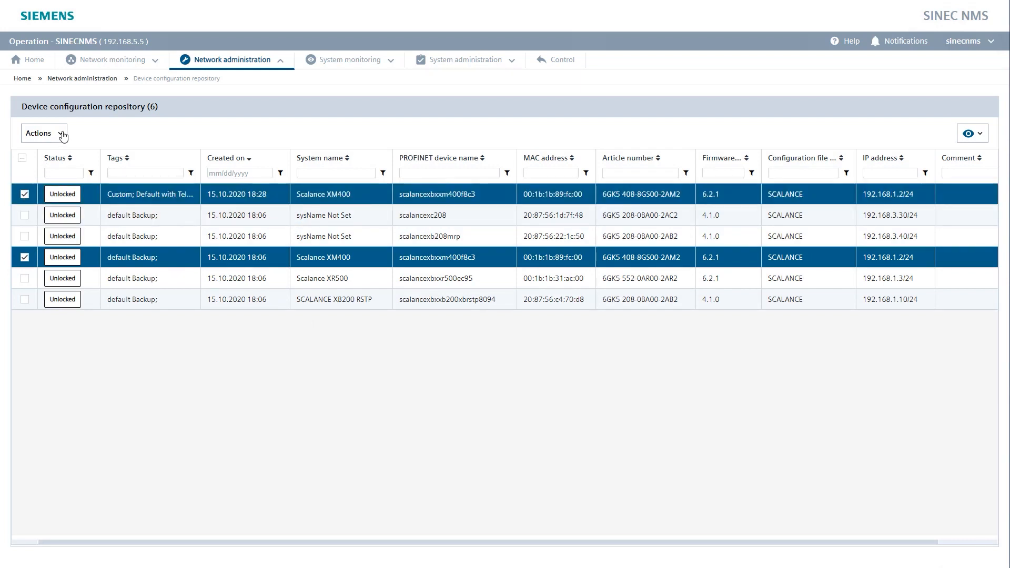
{"action": "left_click", "coordinate": [45, 133]}
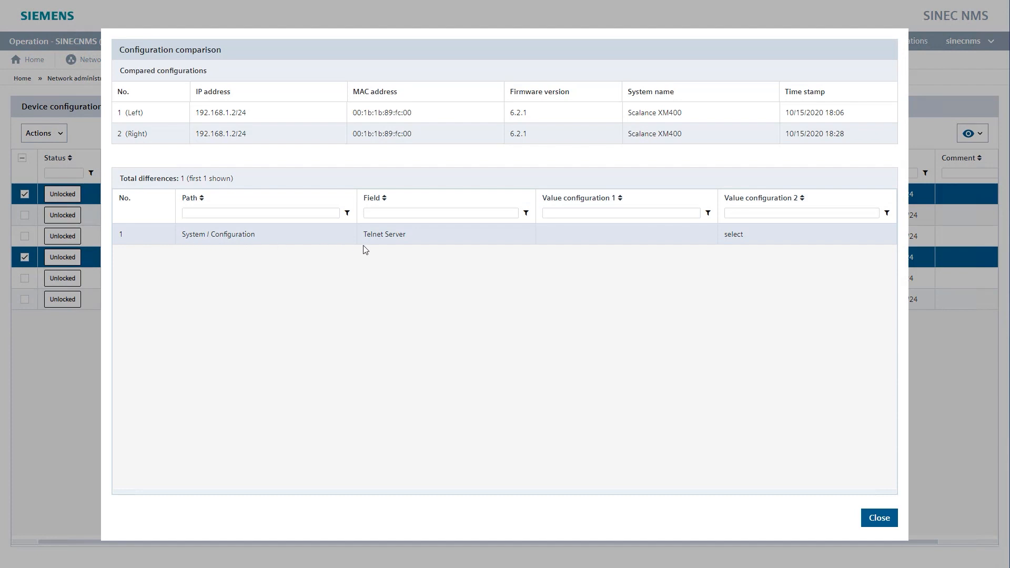
{"action": "mouse_move", "coordinate": [605, 334]}
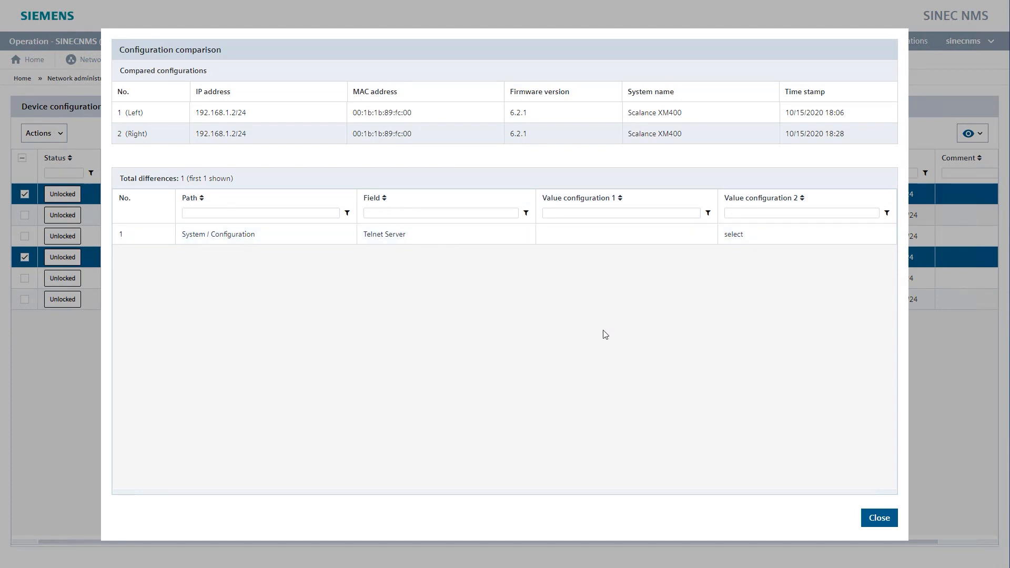
{"action": "left_click", "coordinate": [879, 518]}
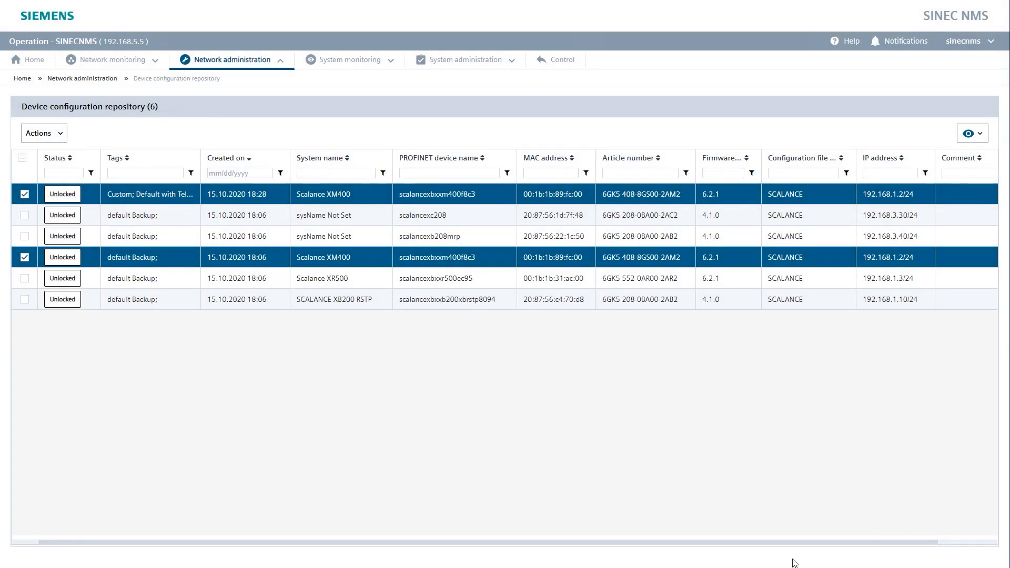